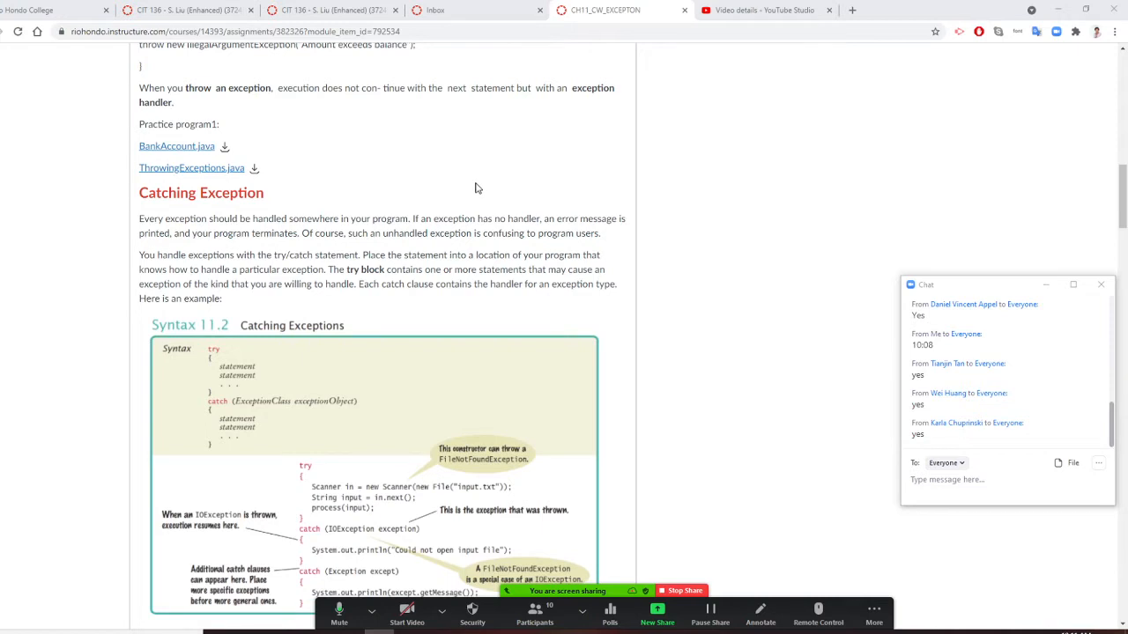
Scroll down the Canvas page to the Catching Exceptions section with the try/catch syntax
scroll("down", 3)
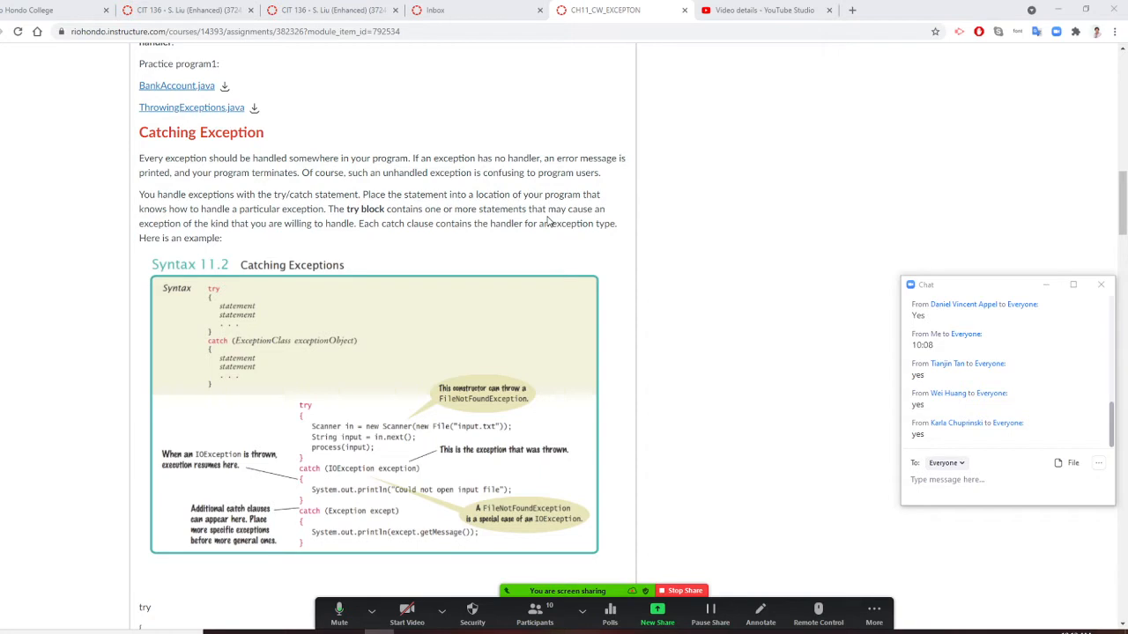
mouse_move(1124, 132)
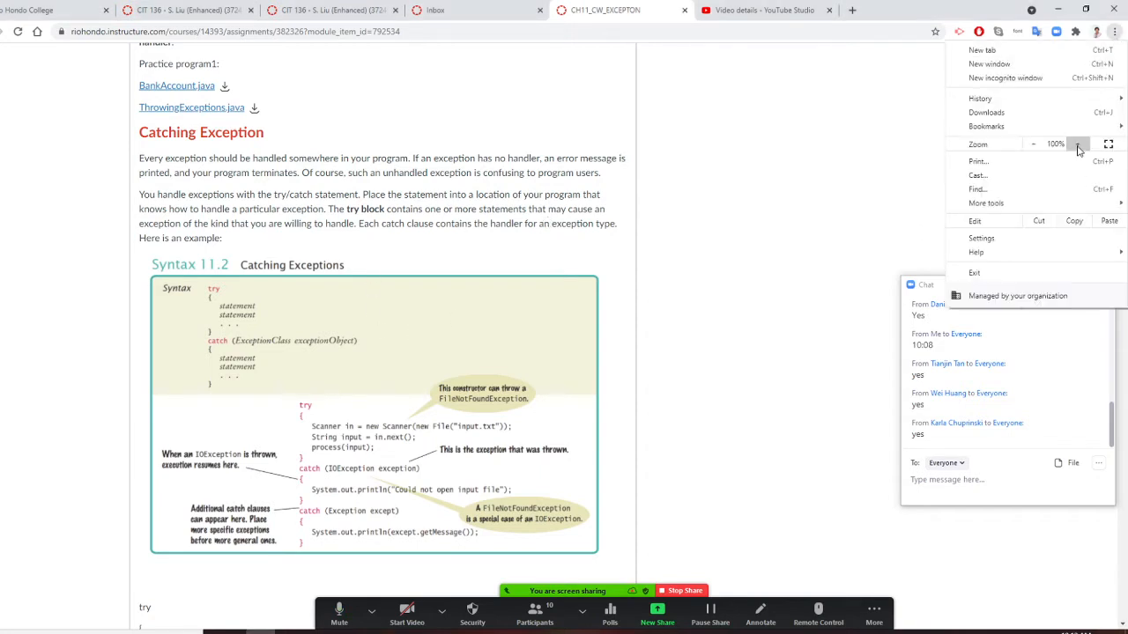
Zoom the Canvas page to 125% and scroll to the Syntax 11.2 try/catch example
left_click(1078, 144)
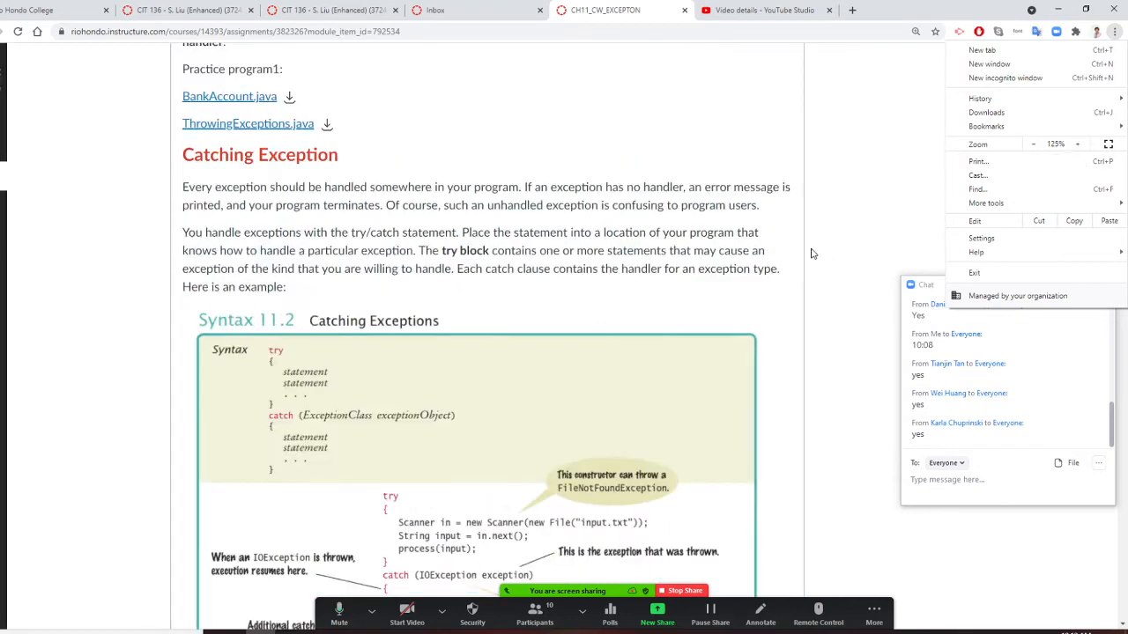
scroll("down", 3)
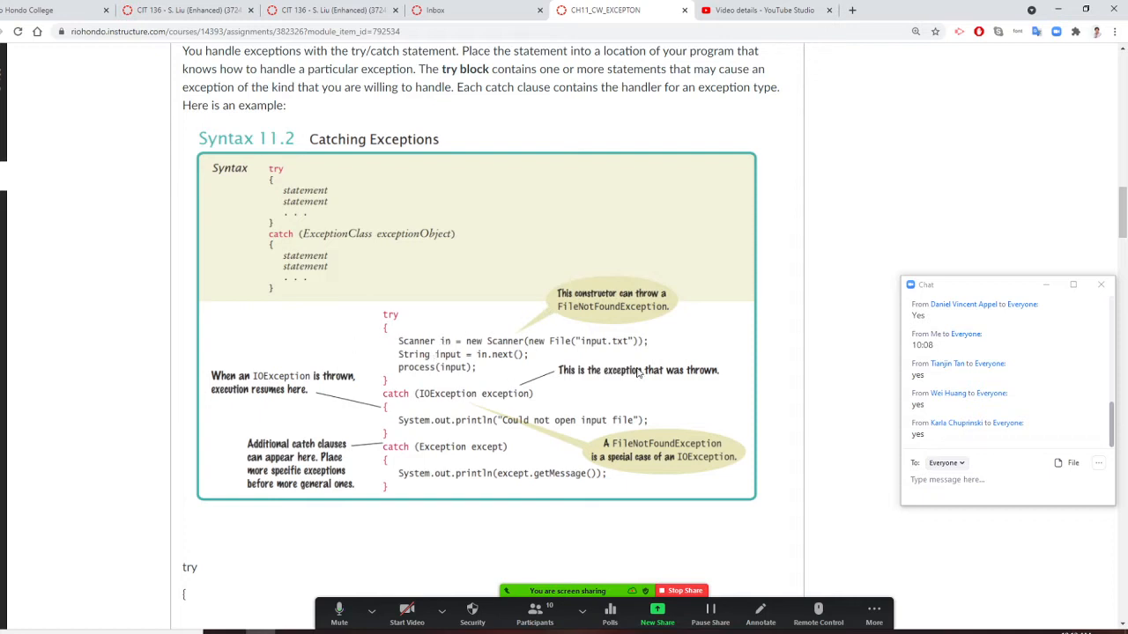
mouse_move(606, 359)
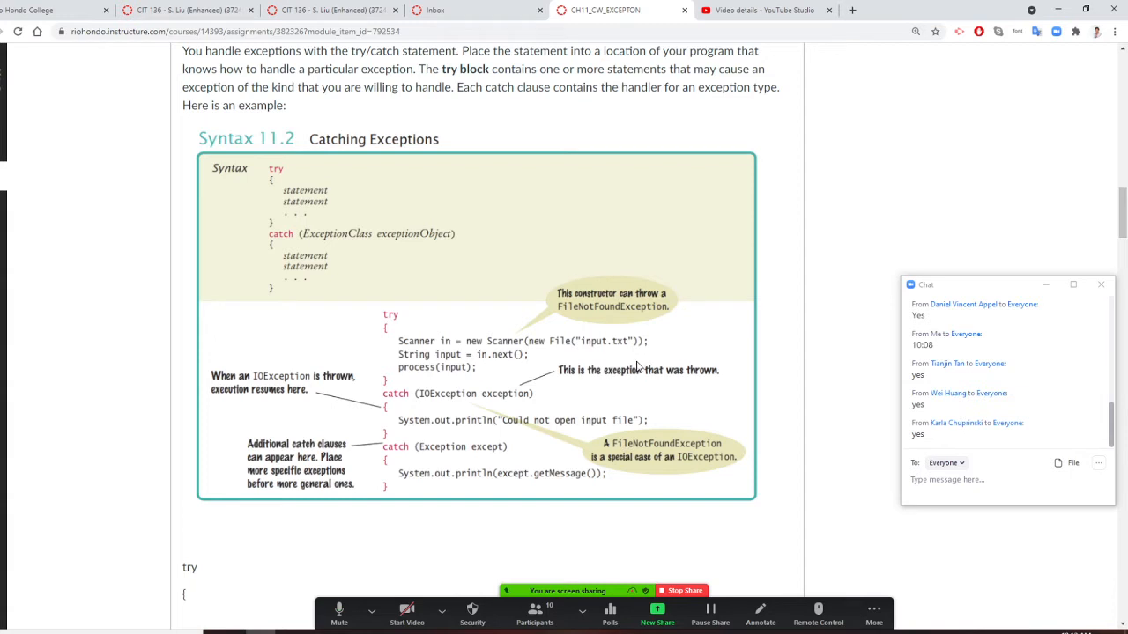
mouse_move(432, 342)
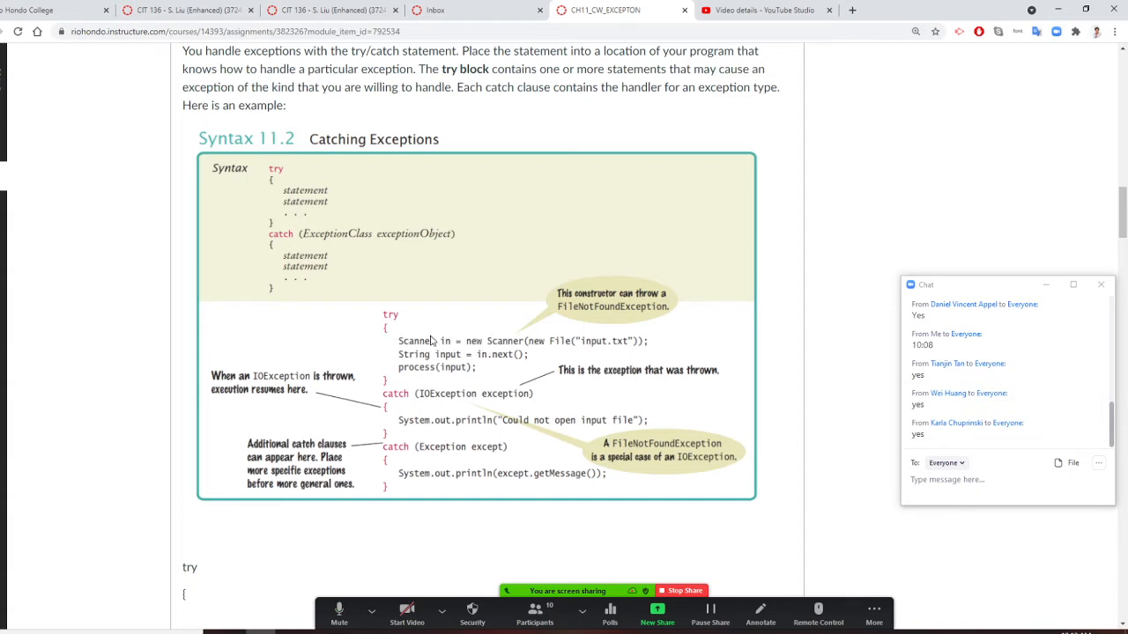
mouse_move(423, 368)
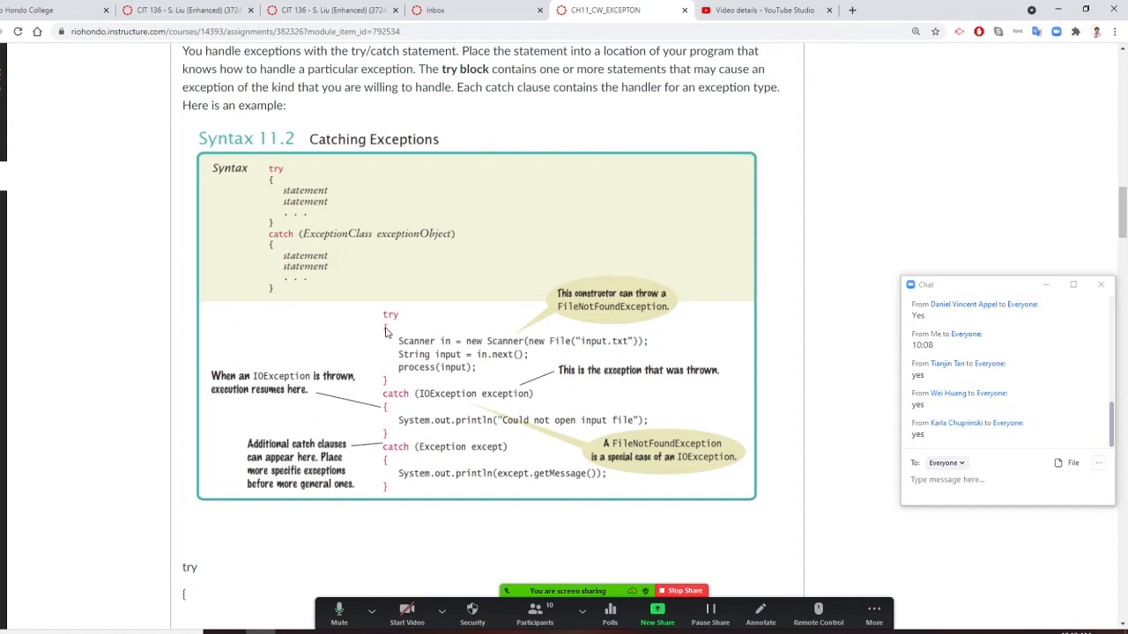
mouse_move(392, 326)
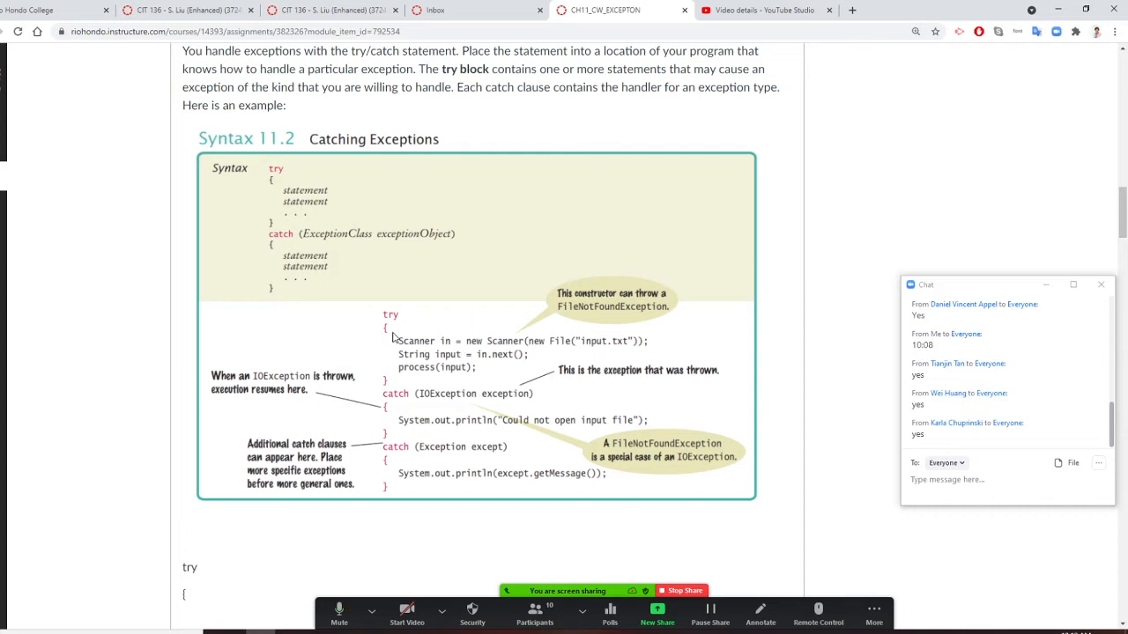
scroll("down", 3)
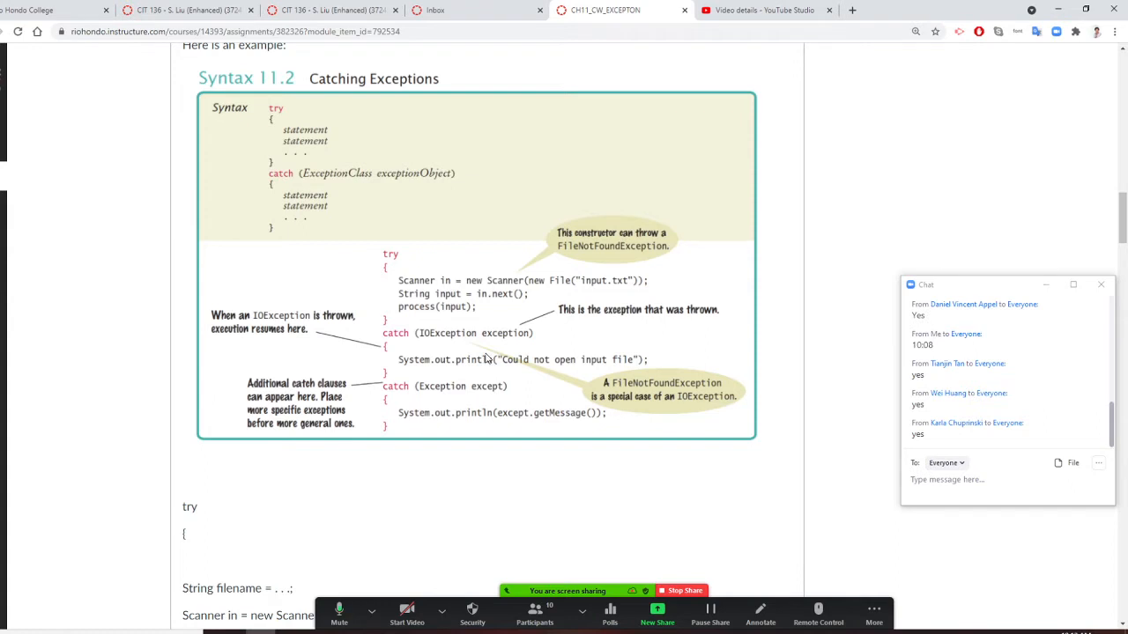
mouse_move(455, 339)
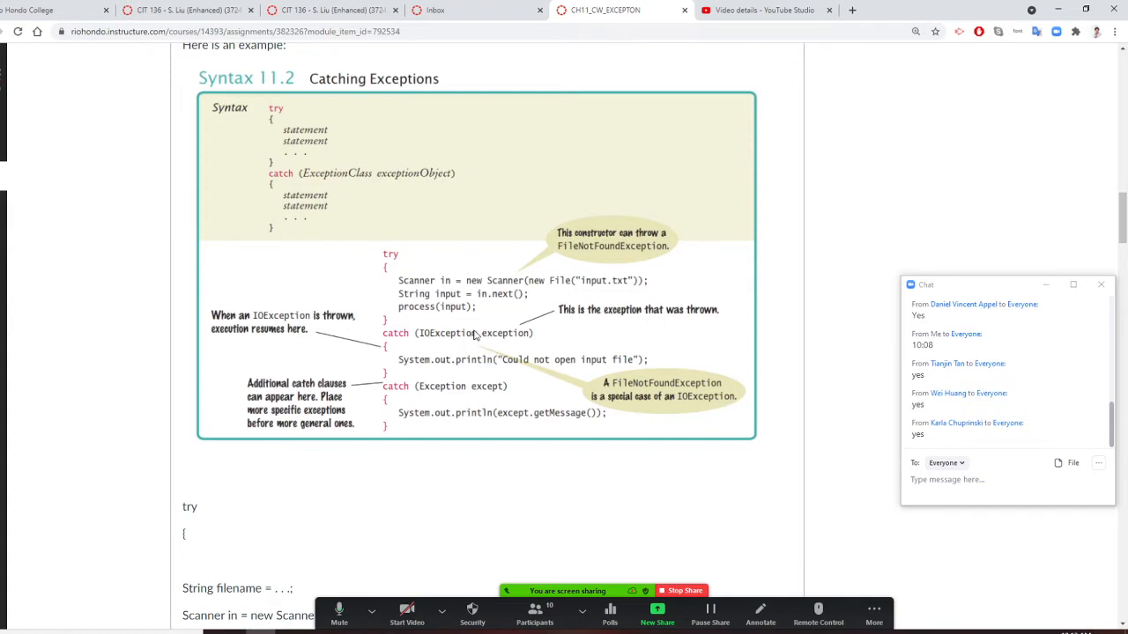
mouse_move(460, 341)
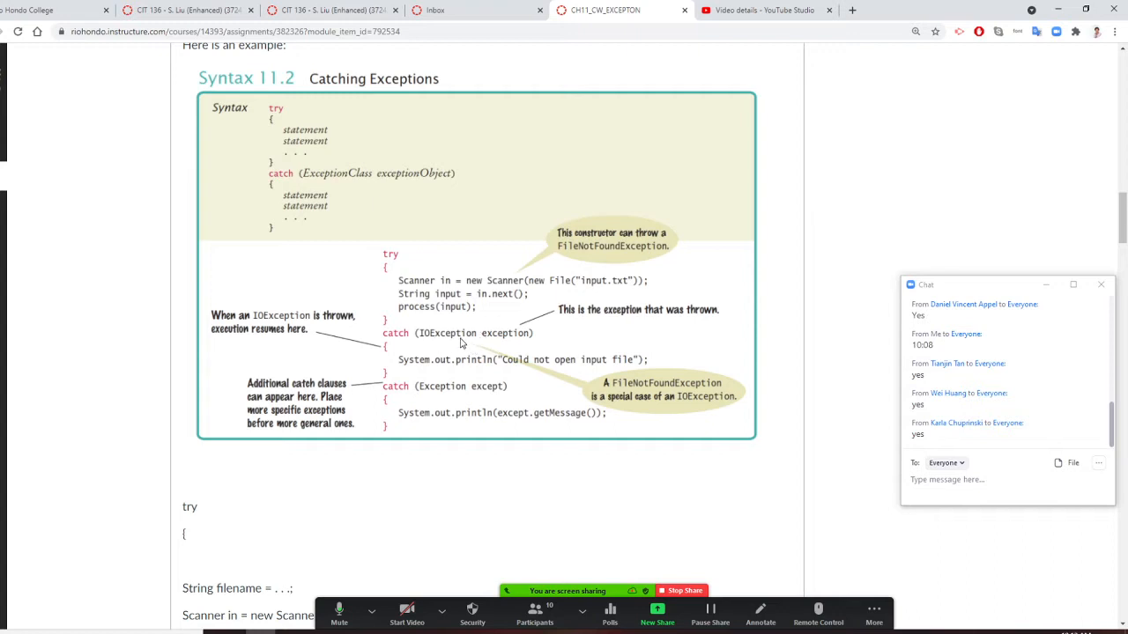
mouse_move(492, 342)
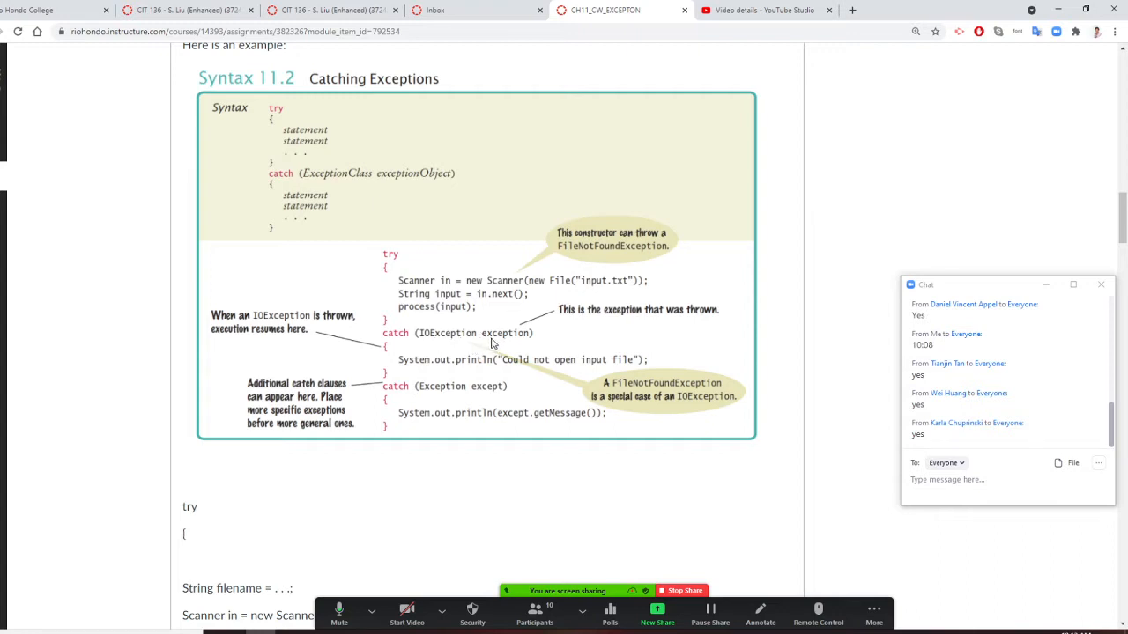
mouse_move(571, 351)
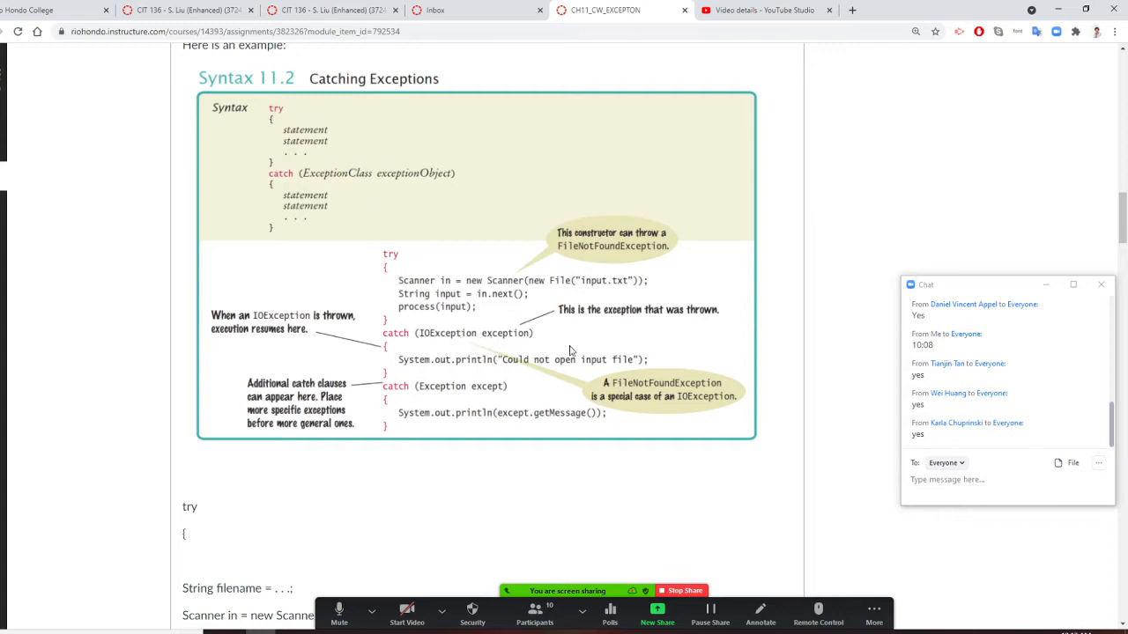
mouse_move(447, 368)
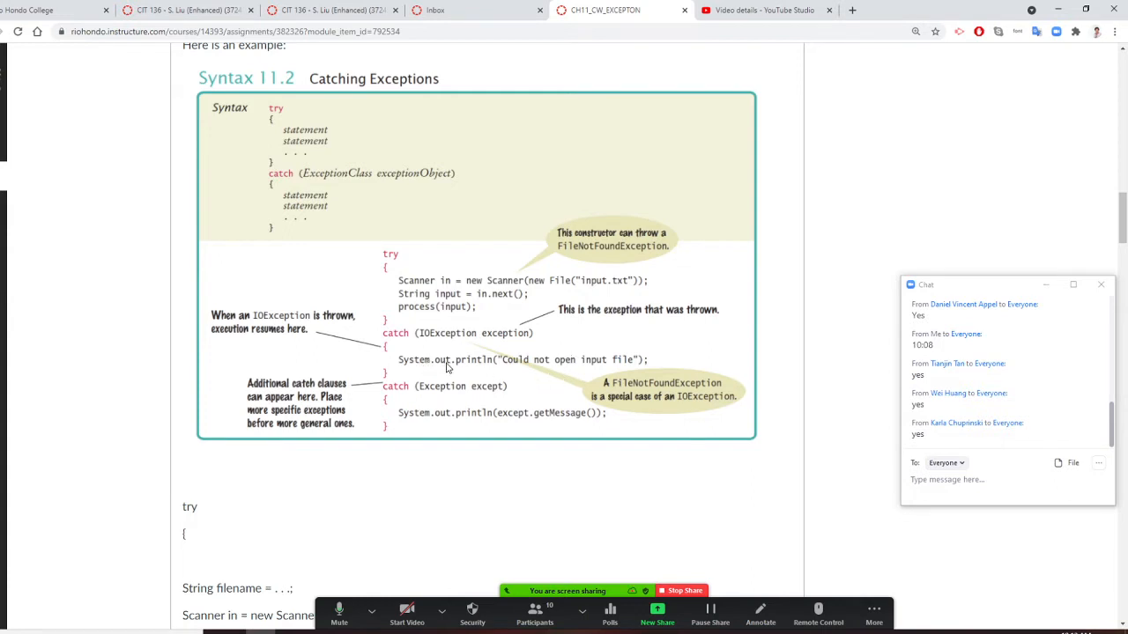
mouse_move(581, 370)
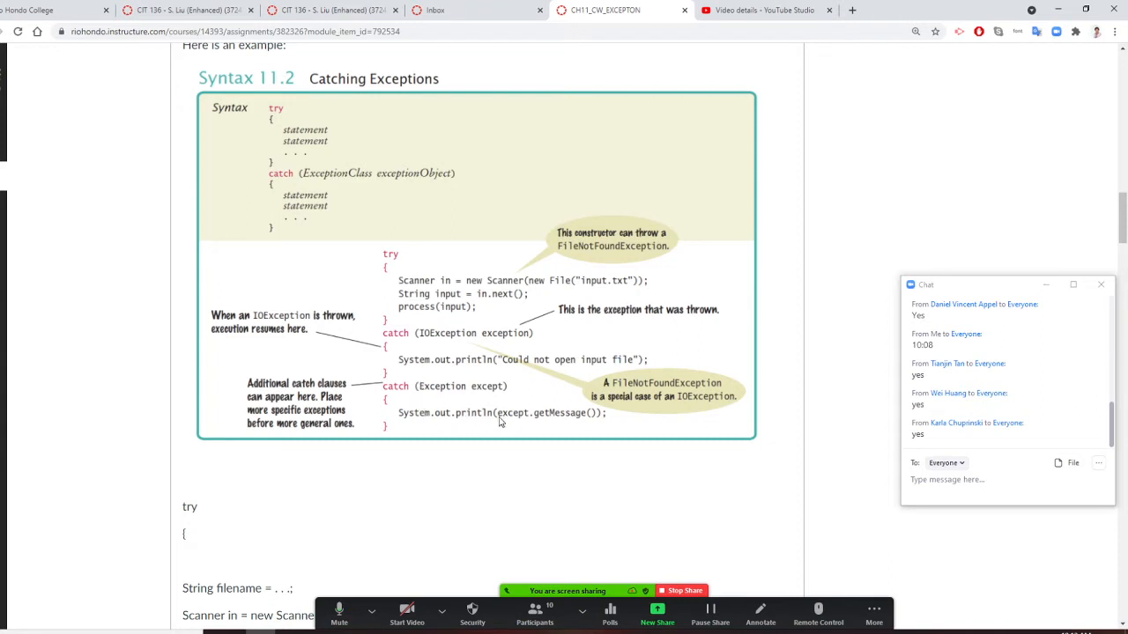
mouse_move(440, 380)
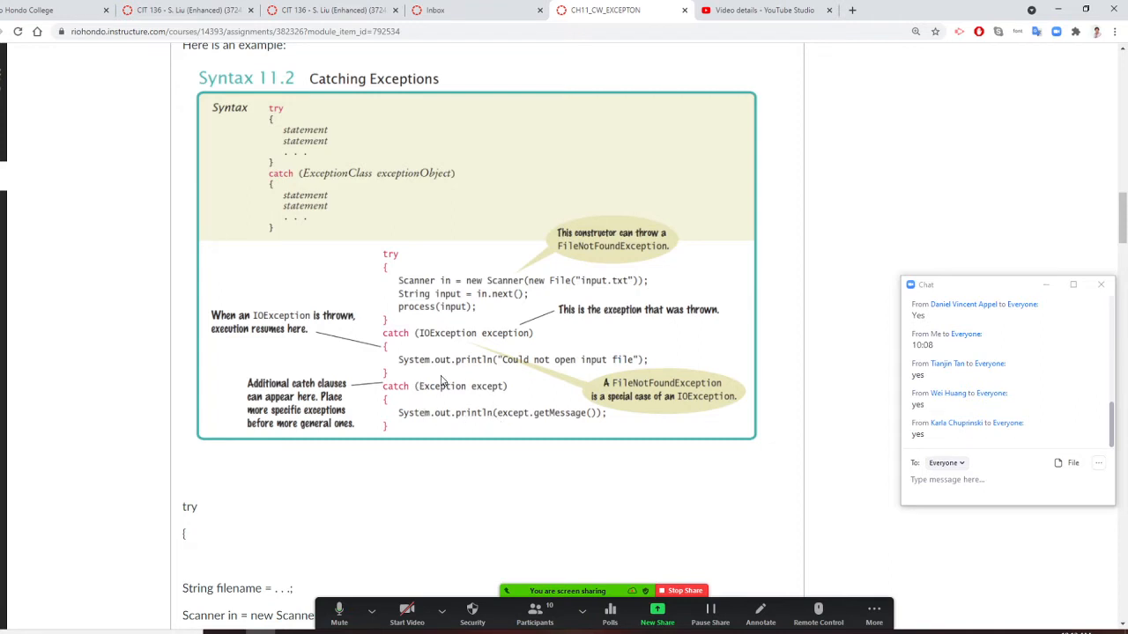
mouse_move(542, 423)
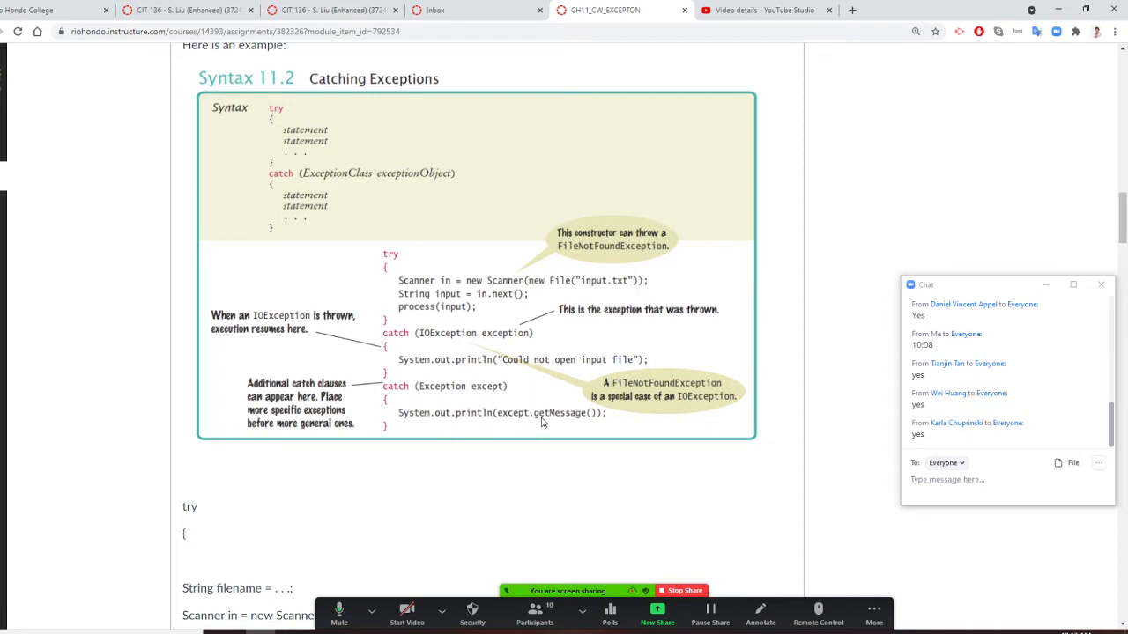
Scroll to the NumberFormatException try/catch code and the Practice Program 2 links test1.txt and CatchingExceptions.java
scroll("down", 3)
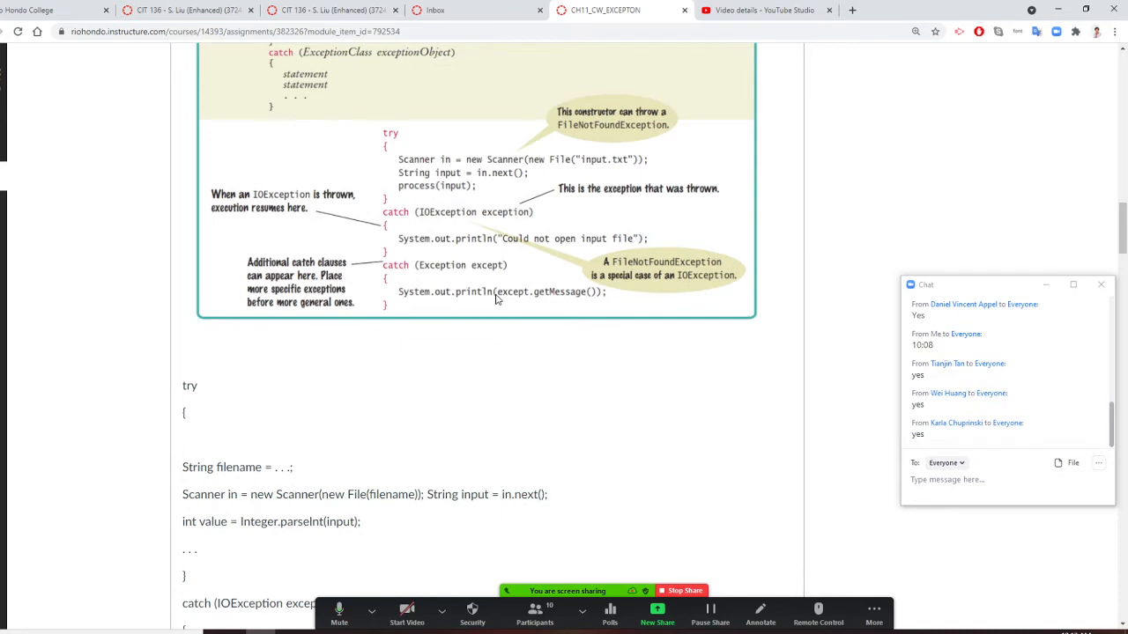
scroll("down", 3)
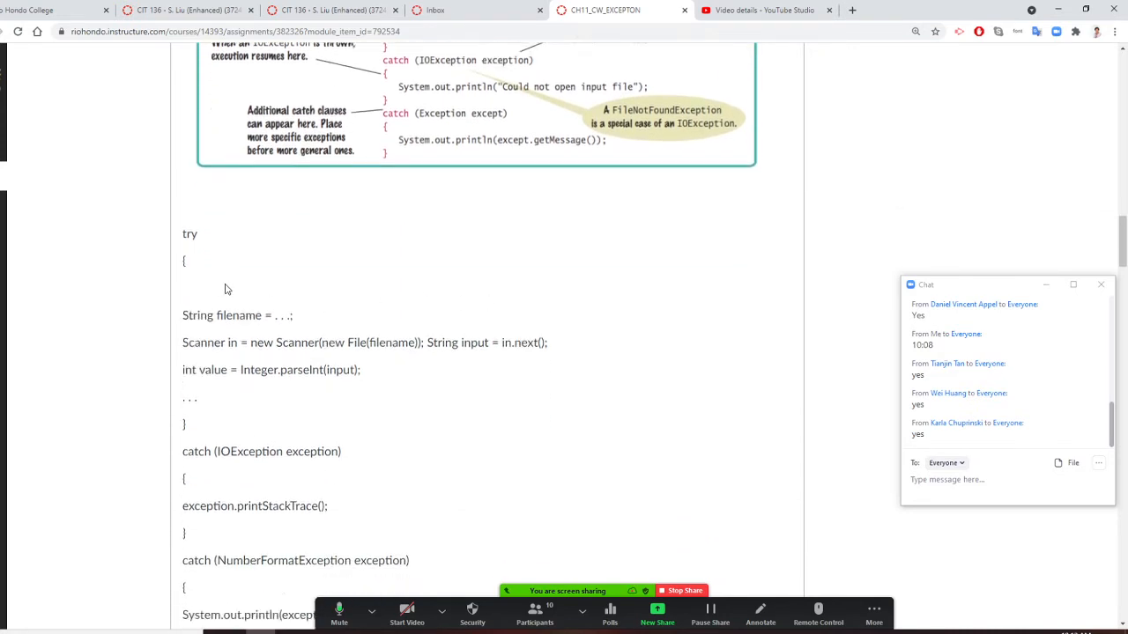
scroll("down", 3)
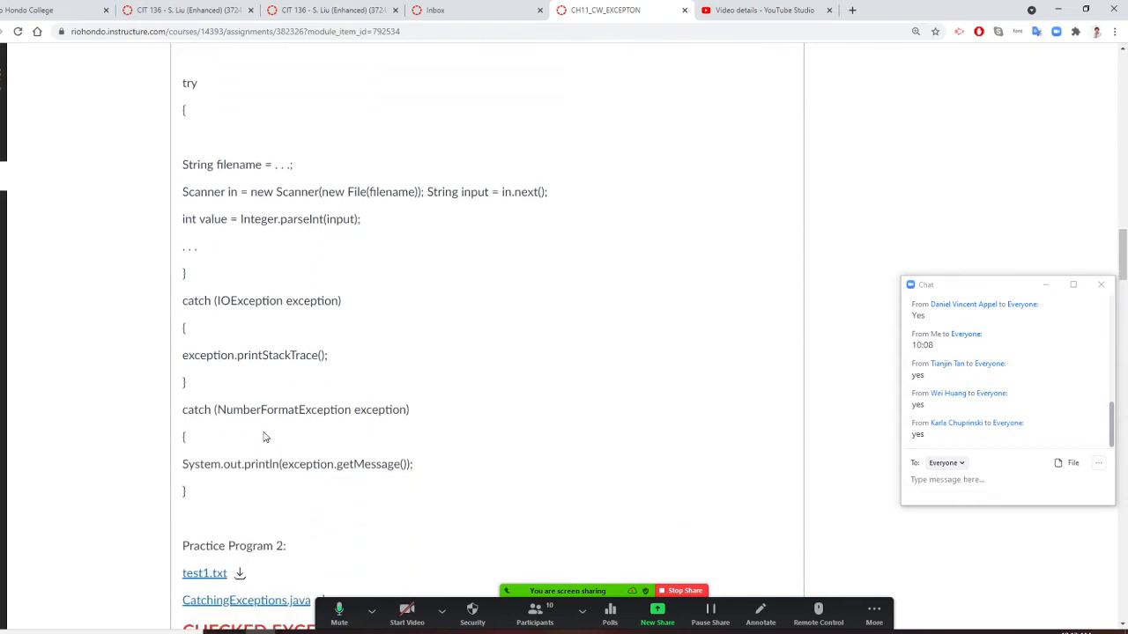
scroll("down", 3)
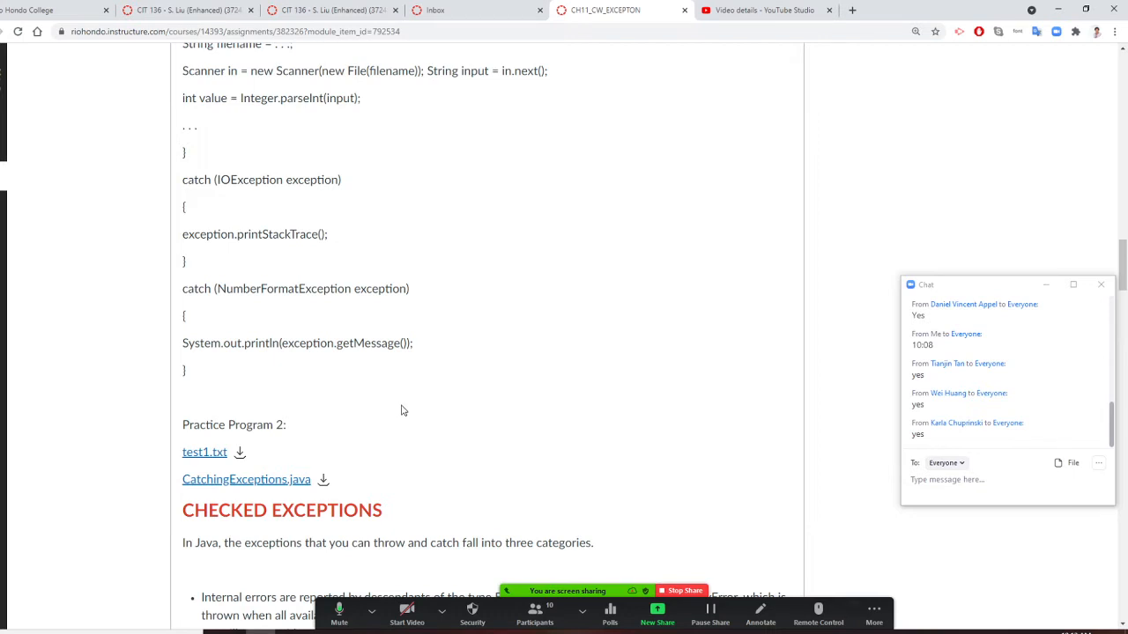
mouse_move(228, 460)
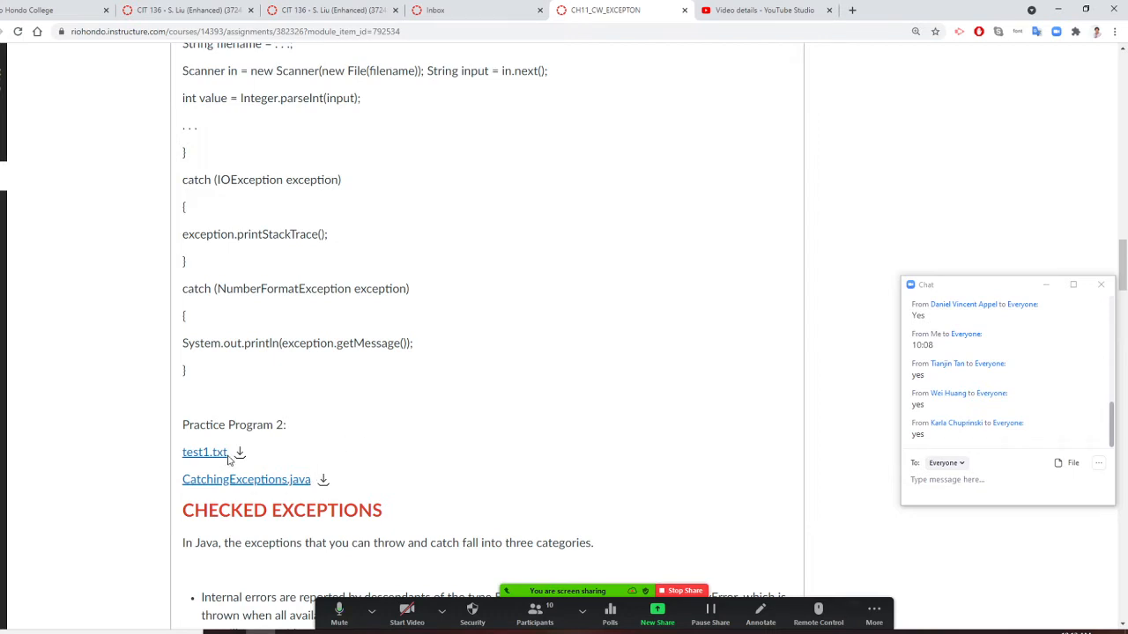
mouse_move(327, 504)
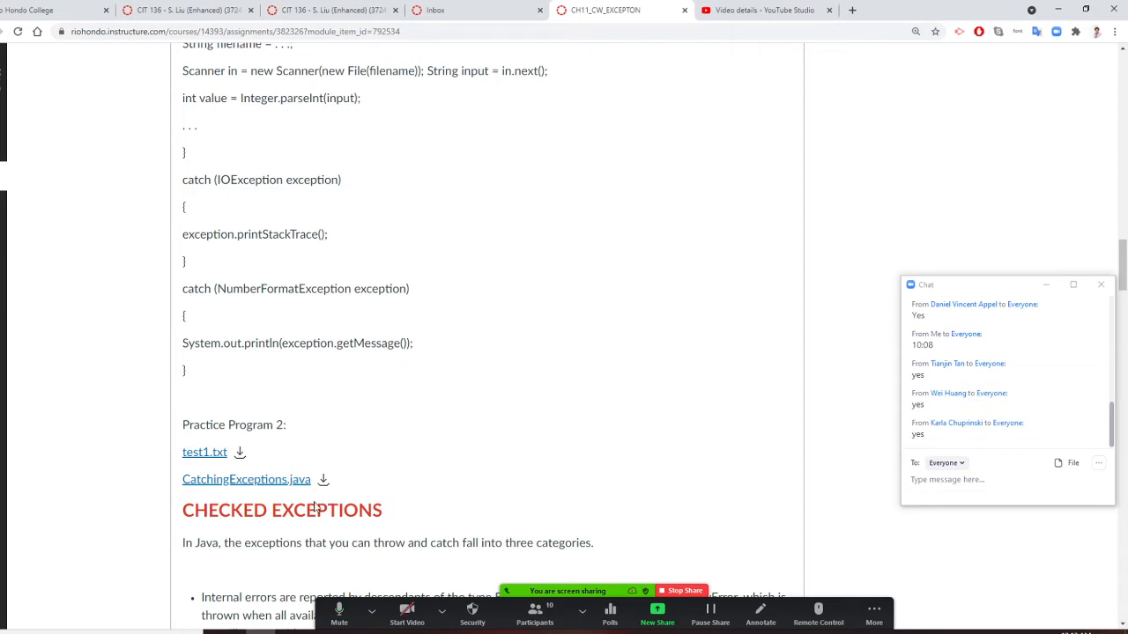
mouse_move(262, 490)
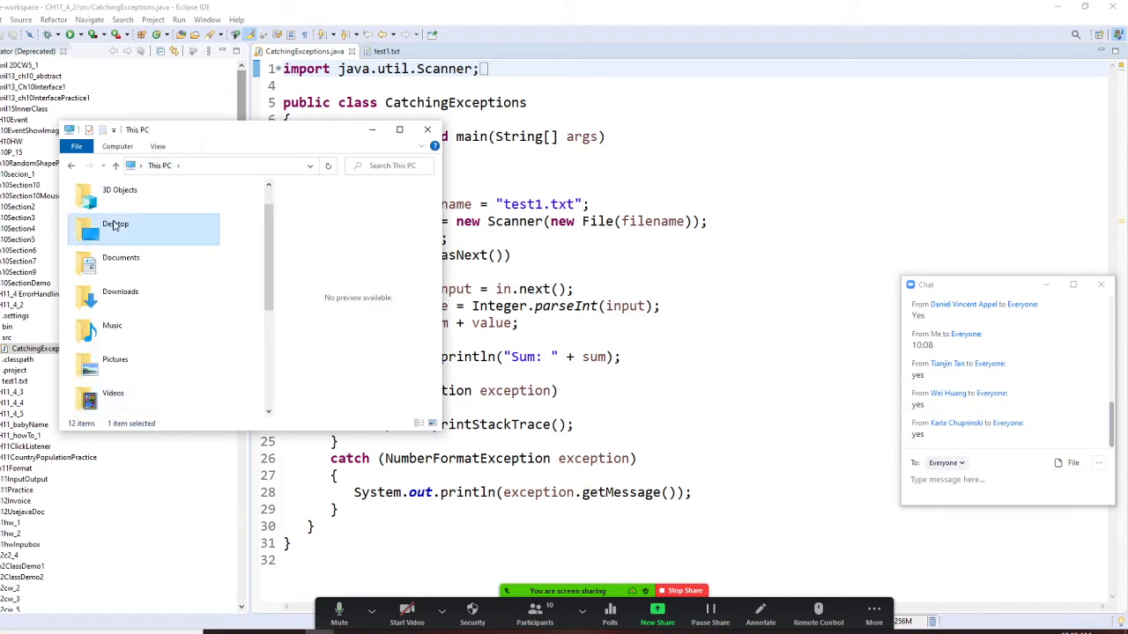
Browse from Desktop through 2021 SPRING and 2020 SPRING into the CIT 136 CHAPTER 11 folder
double_click(116, 224)
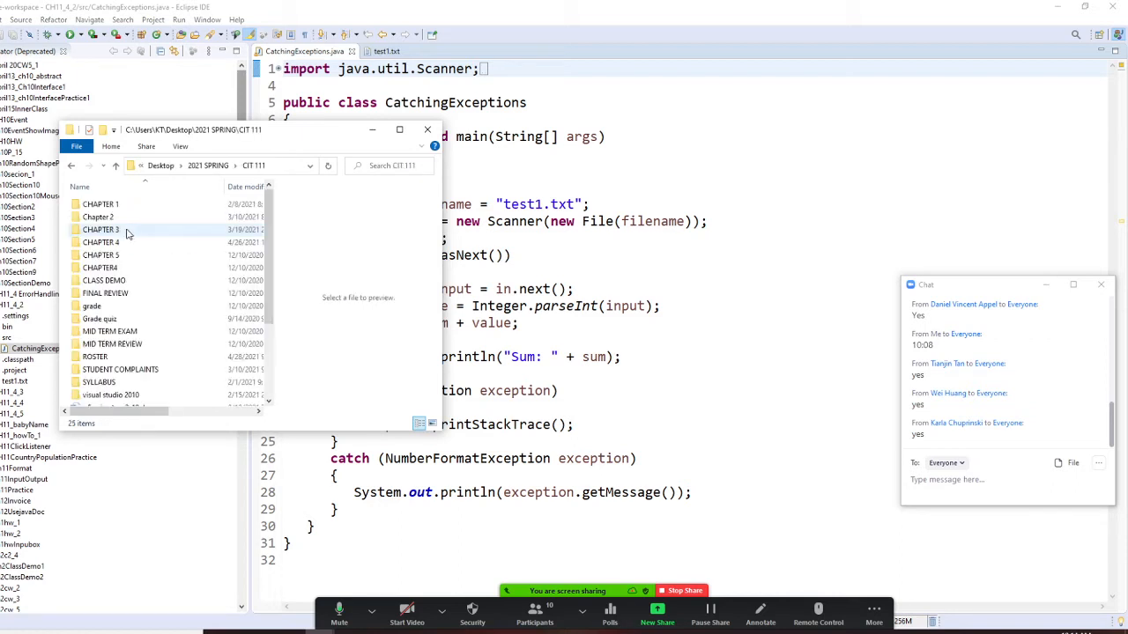
mouse_move(99, 229)
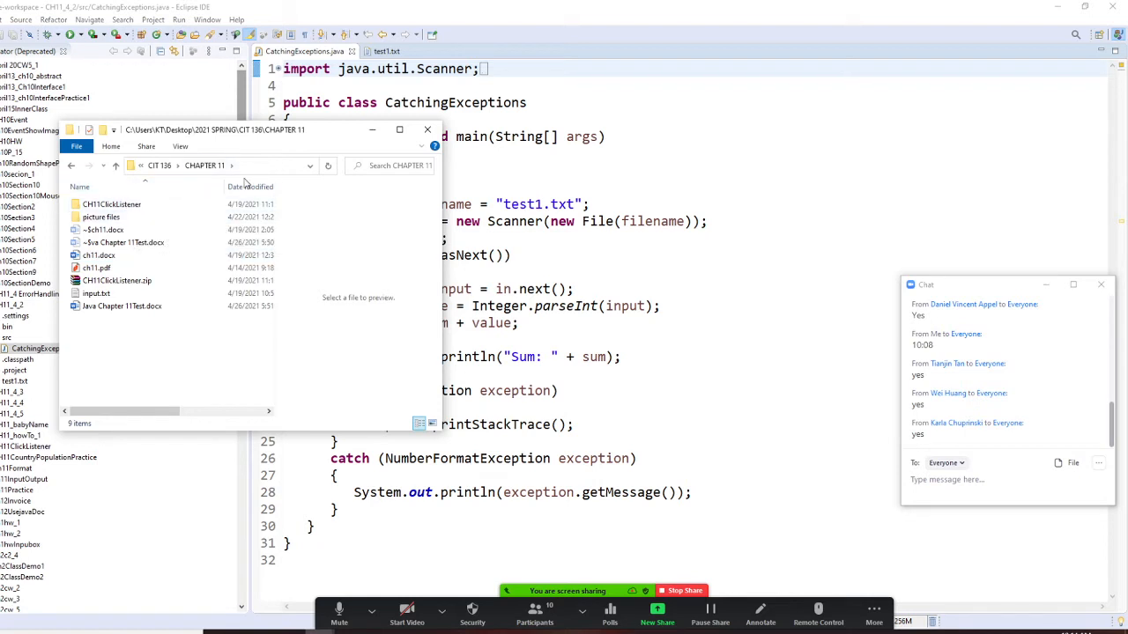
left_click(204, 165)
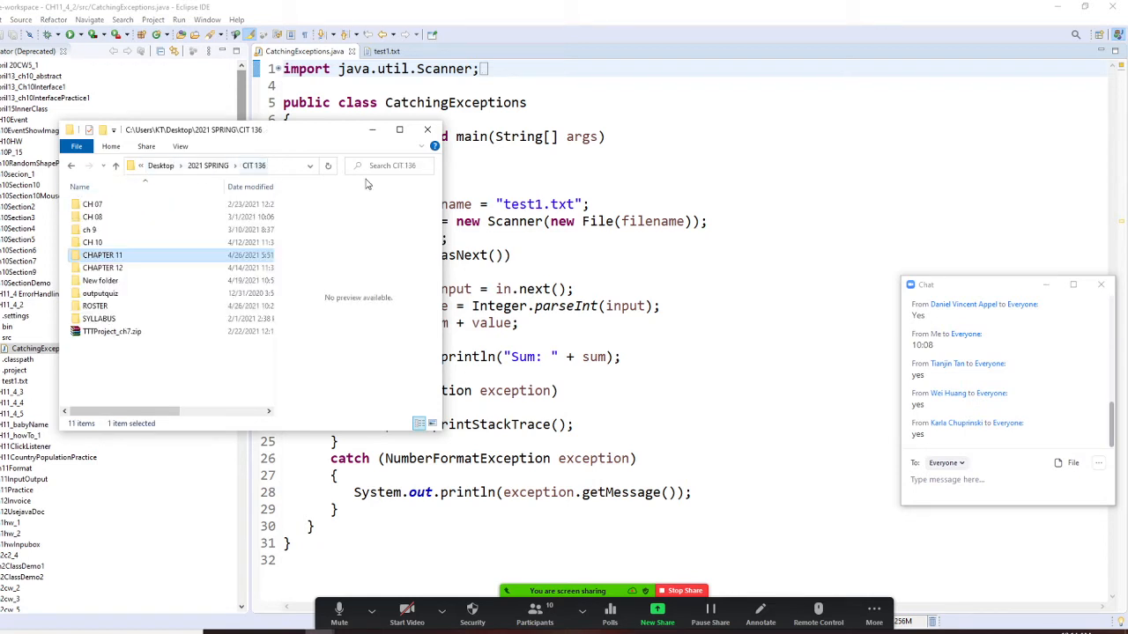
left_click(208, 166)
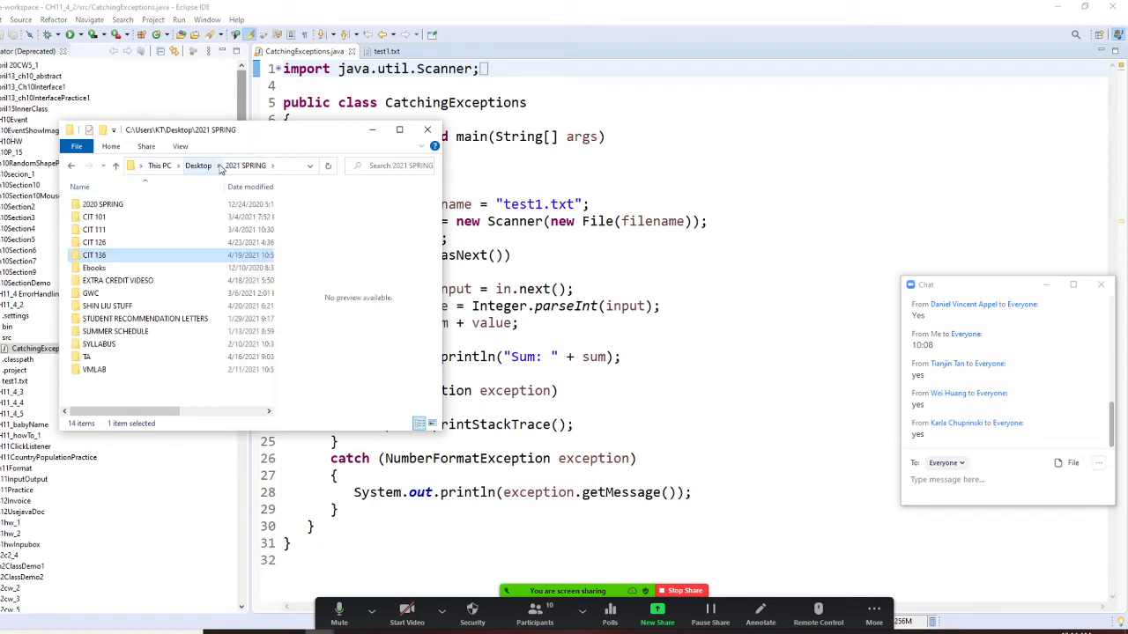
double_click(102, 204)
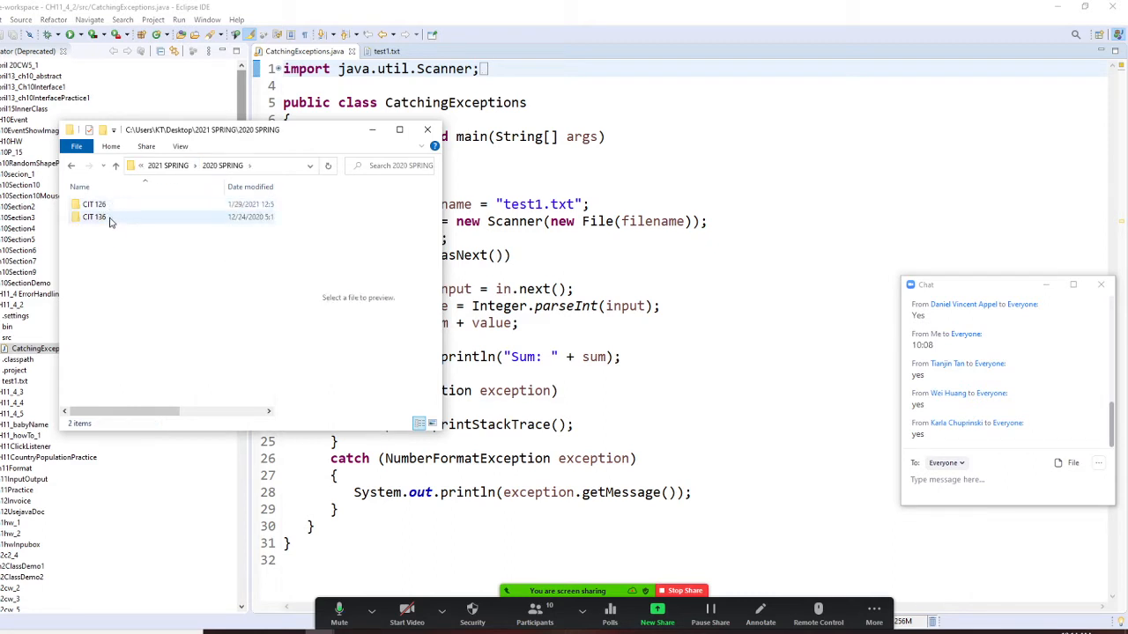
double_click(95, 217)
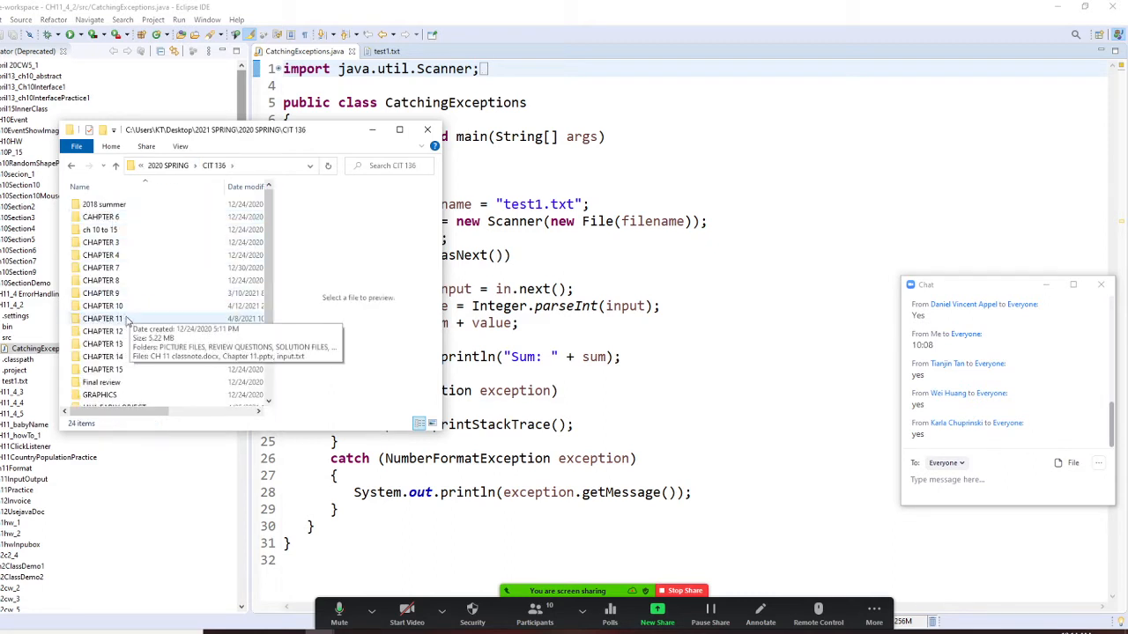
double_click(102, 317)
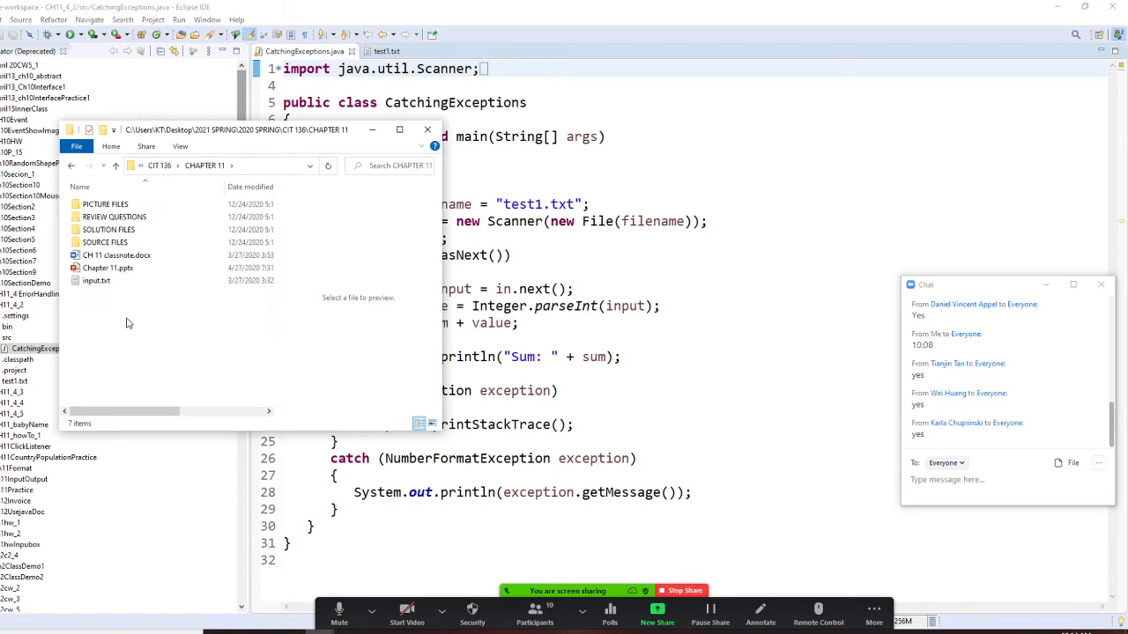
Enter SOURCE FILES > ch11 and view test1.txt (17, 29, zero, 42) in Notepad
left_click(106, 243)
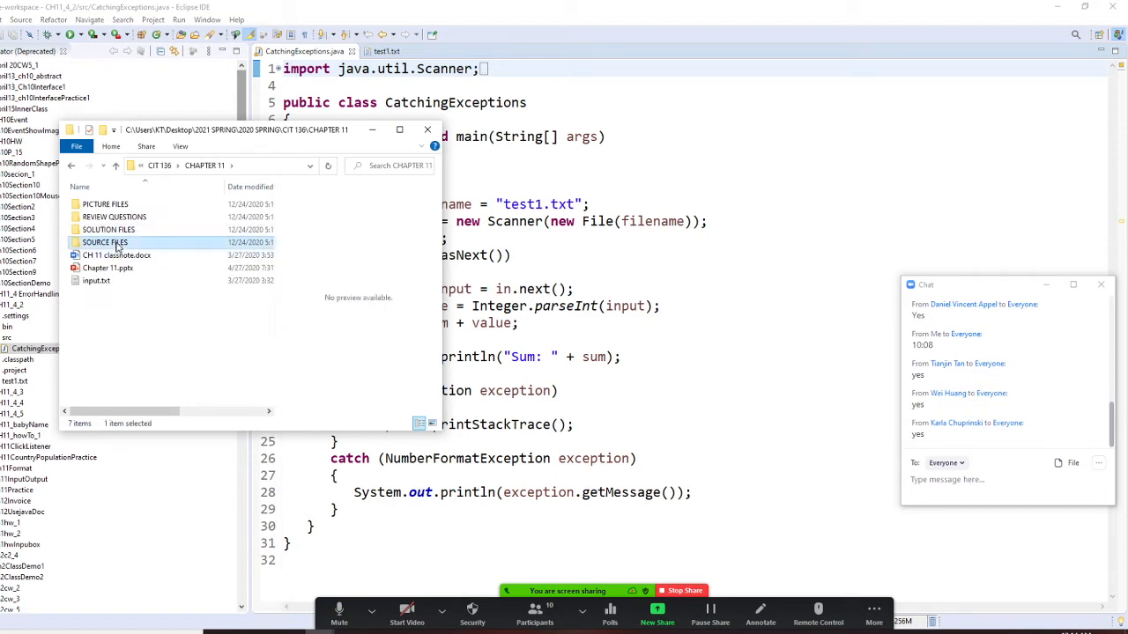
double_click(106, 243)
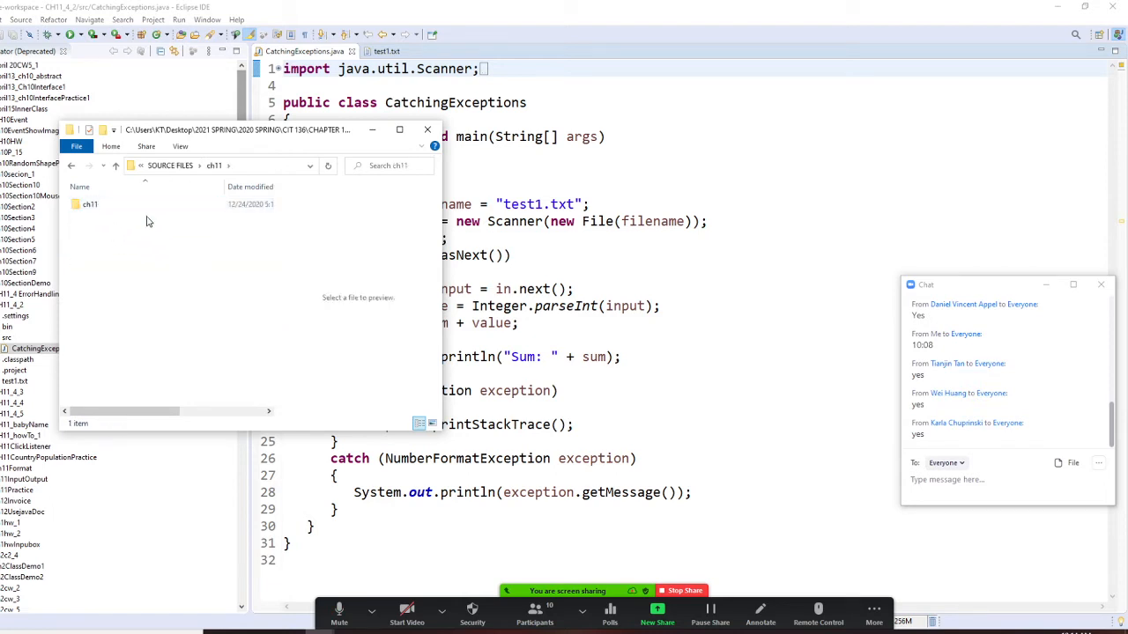
double_click(89, 204)
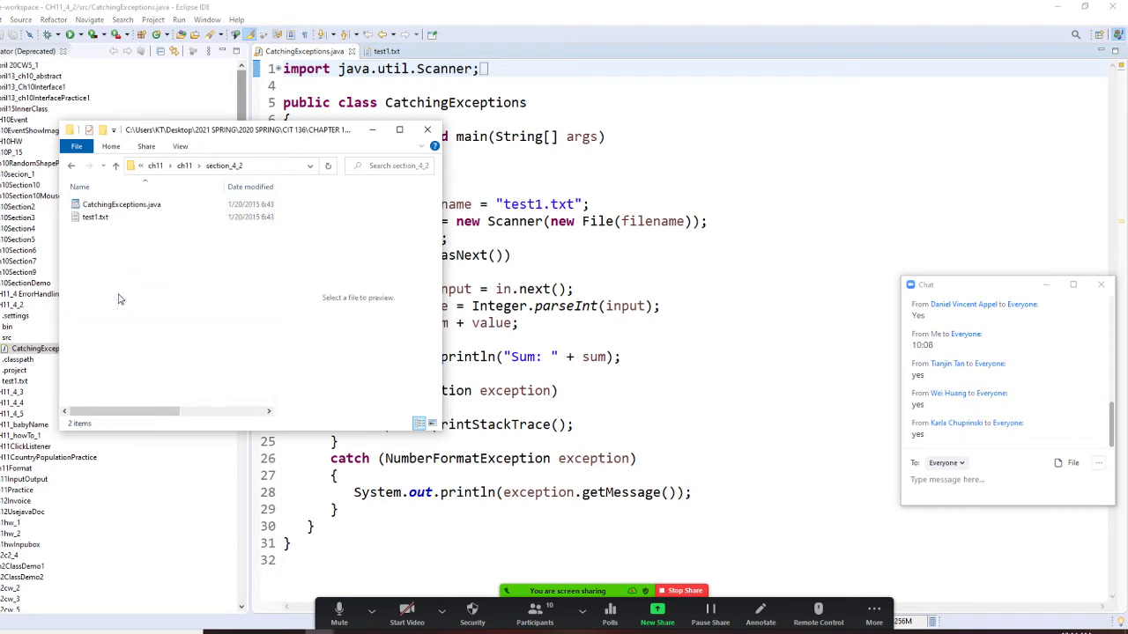
double_click(95, 217)
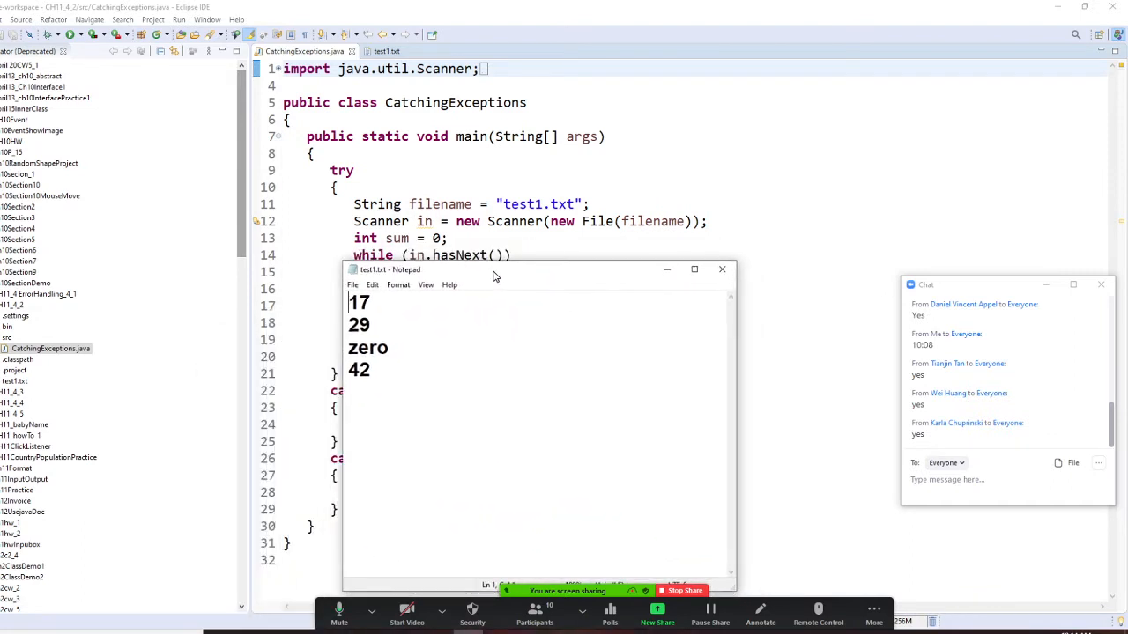
mouse_move(603, 284)
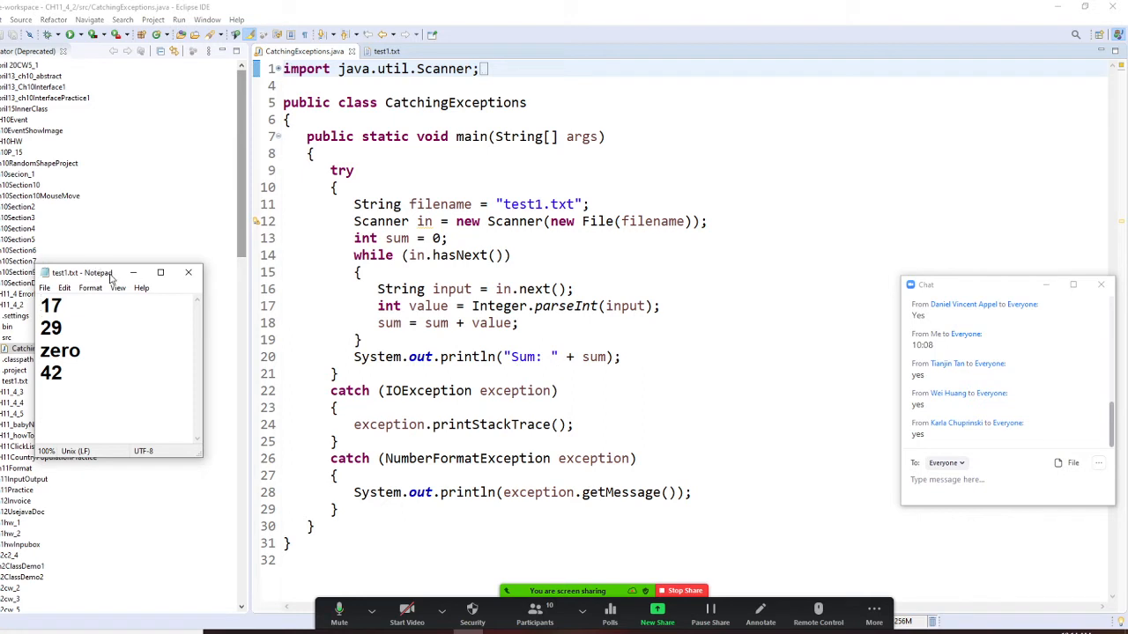
mouse_move(373, 169)
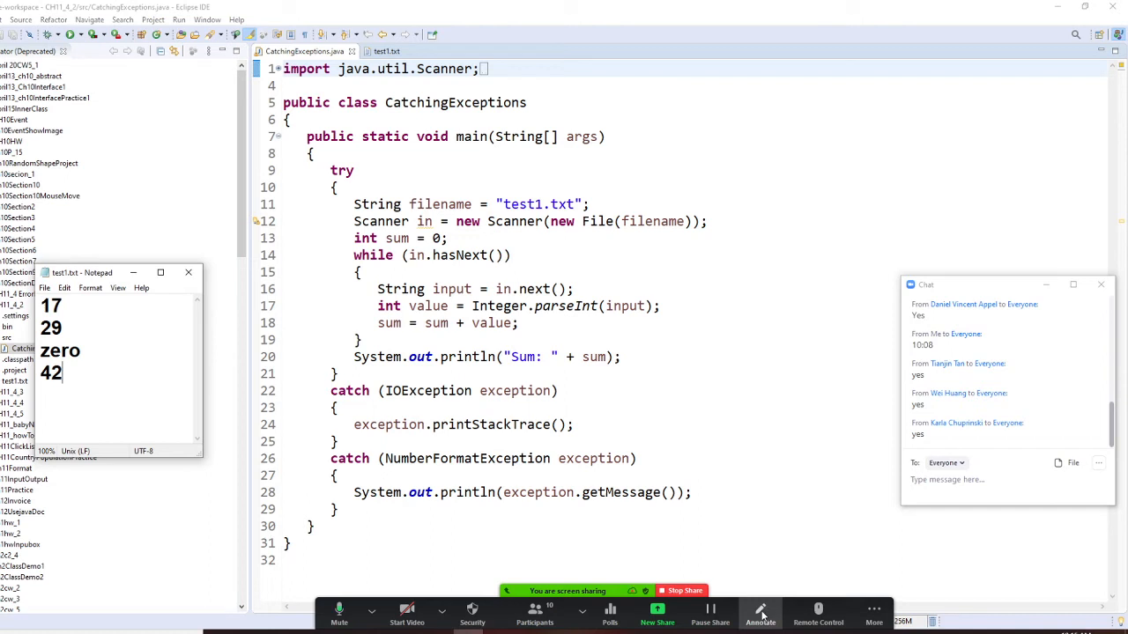
Annotate the editor with the note "IOException - no input file" using the Text tool
left_click(759, 613)
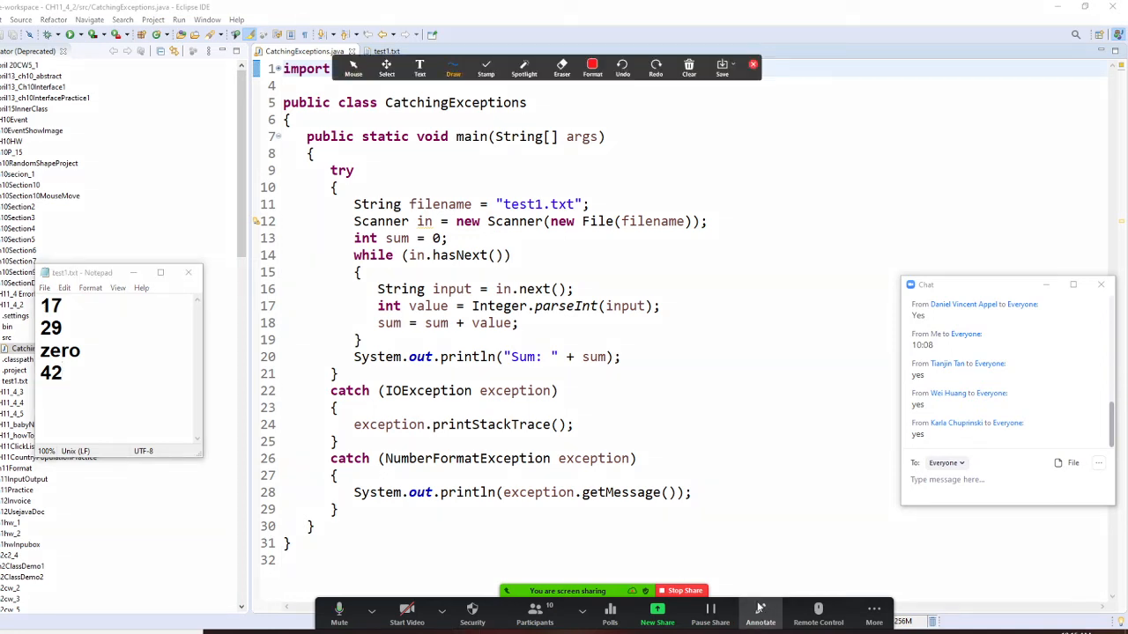
left_click(486, 67)
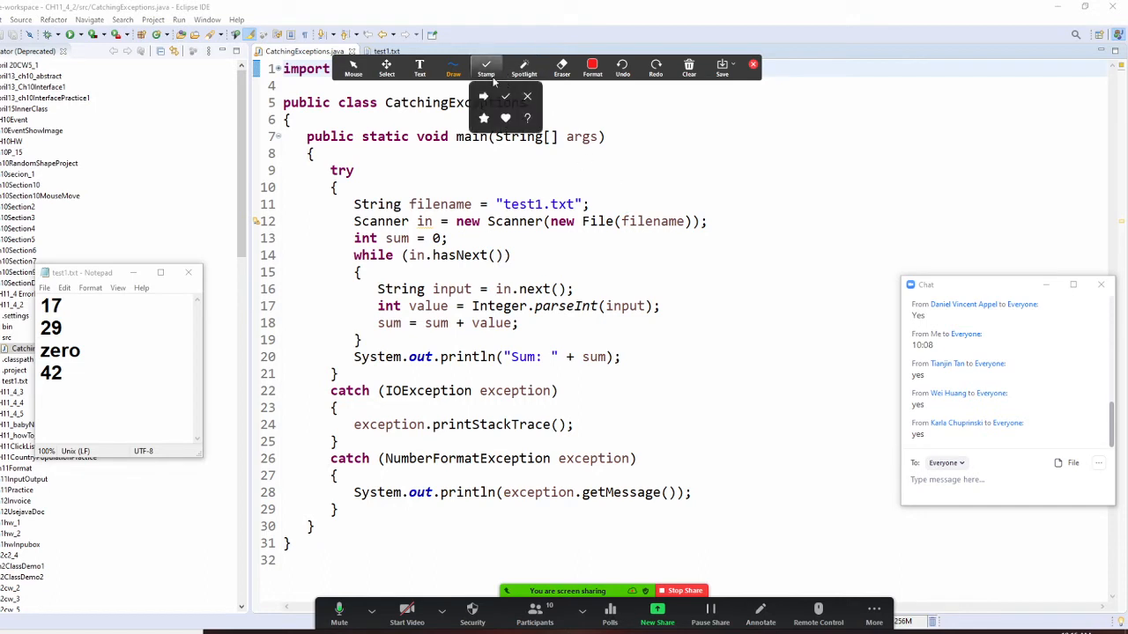
left_click(419, 67)
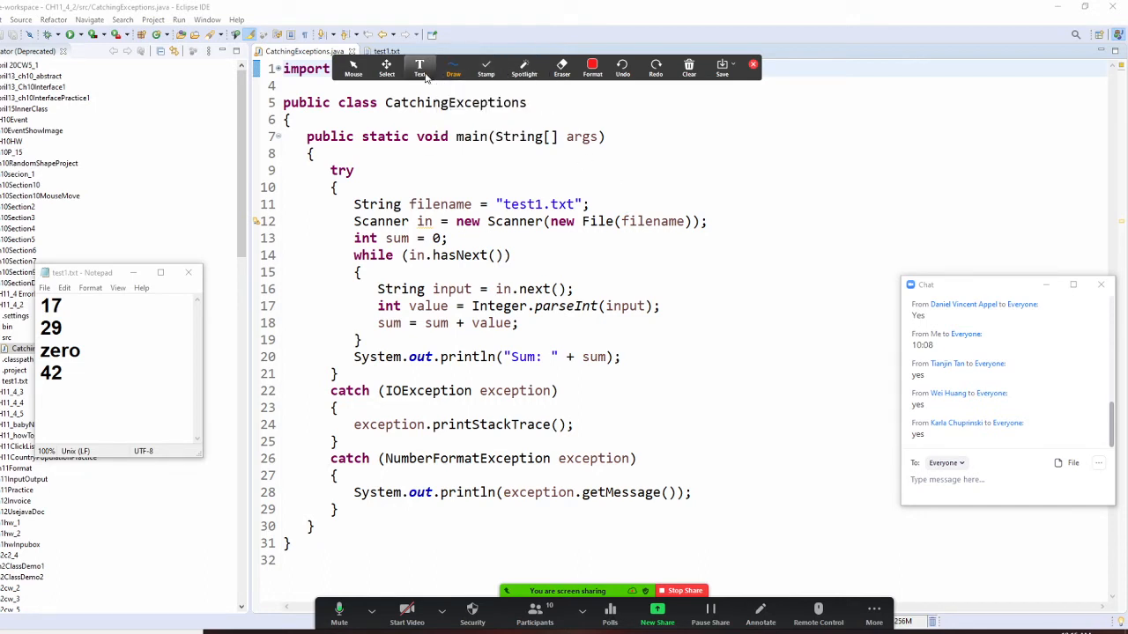
left_click(419, 67)
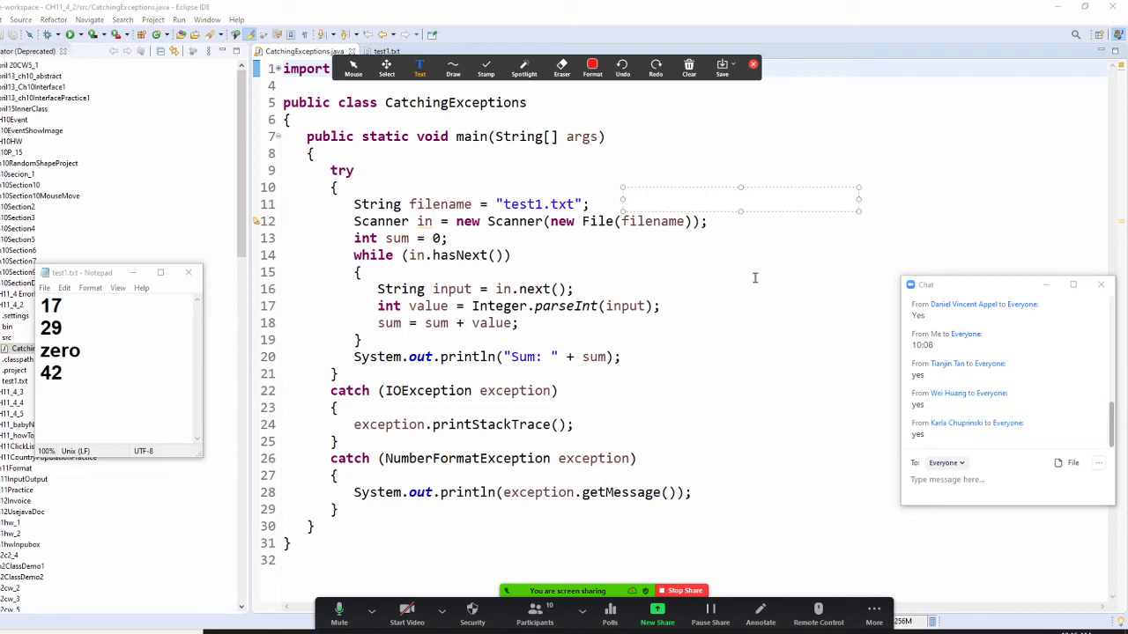
type("IO")
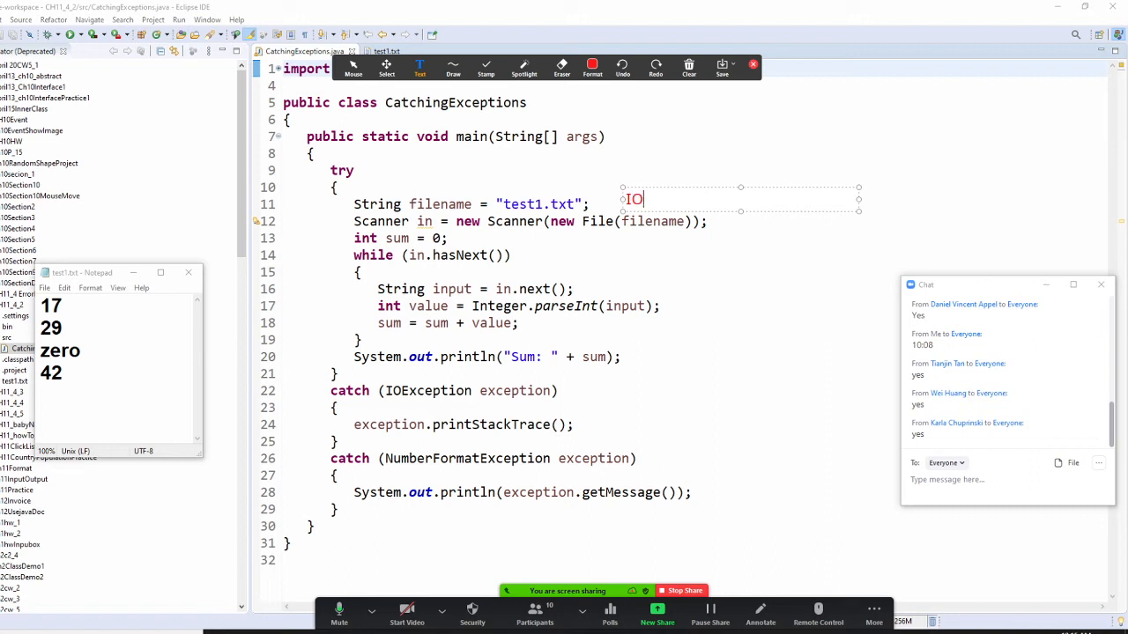
type("Ex")
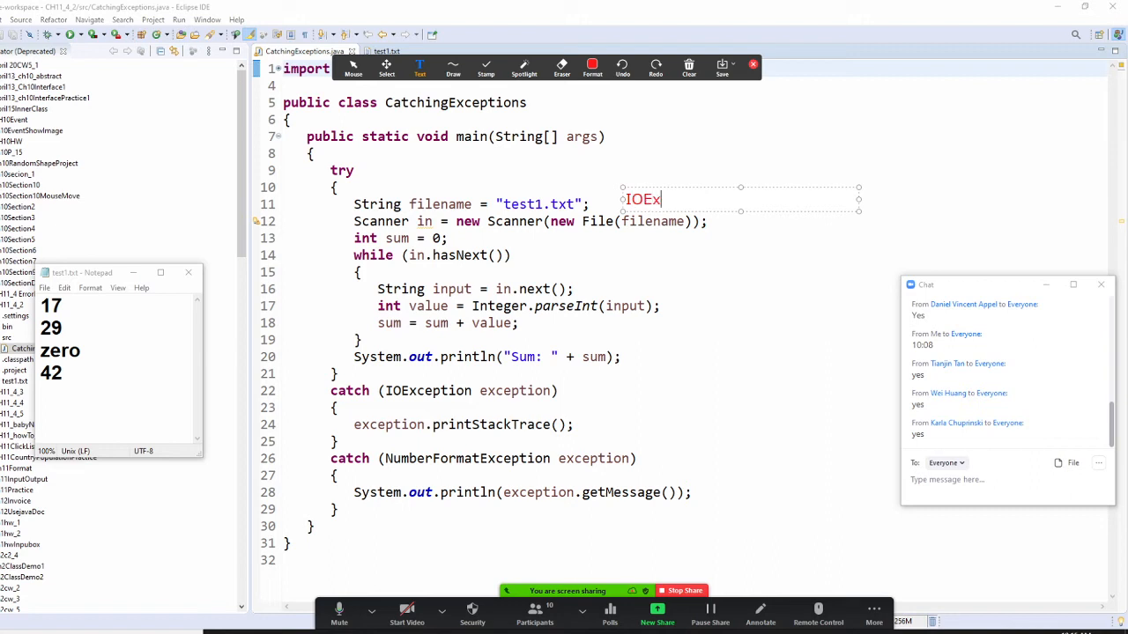
type("ception -")
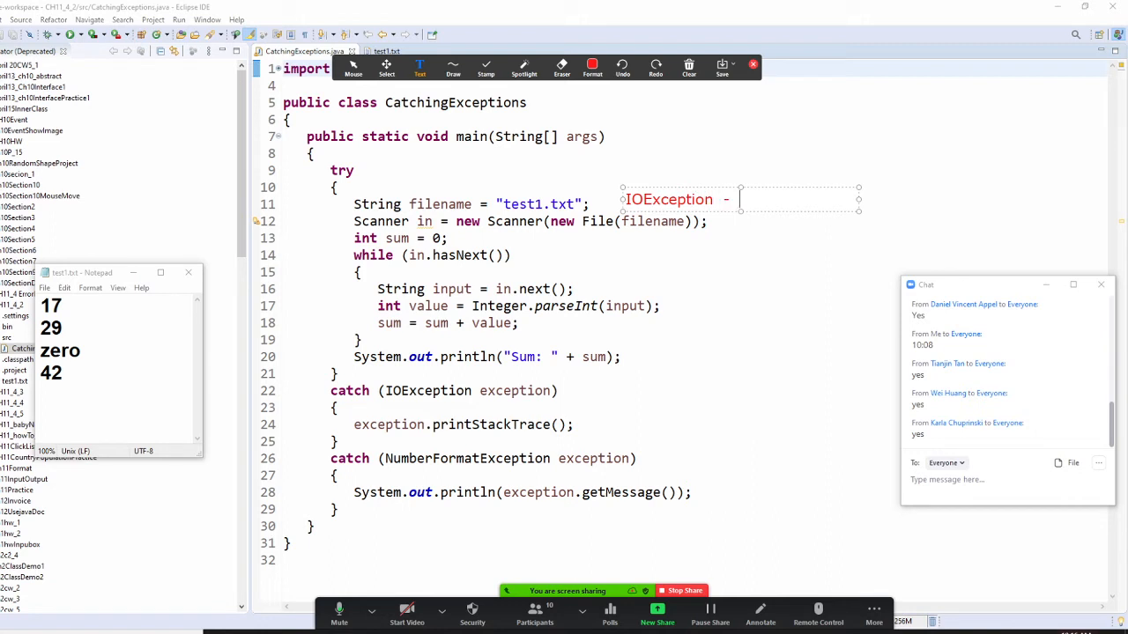
type("no input file")
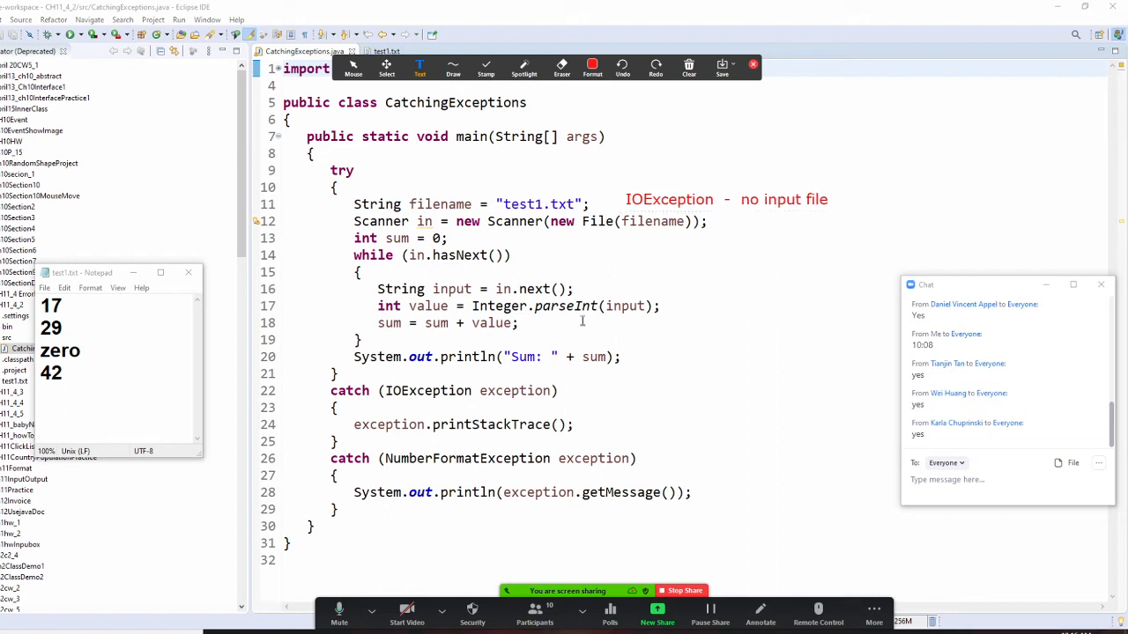
mouse_move(643, 329)
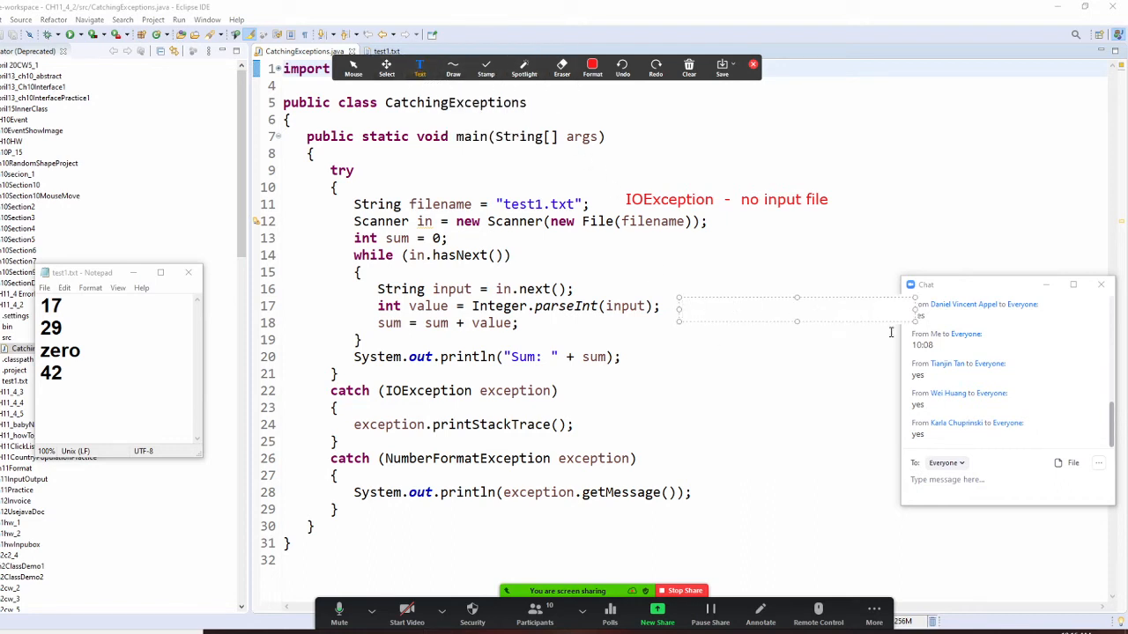
Add a "numberformatException" note beside the Integer.parseInt line
type("number")
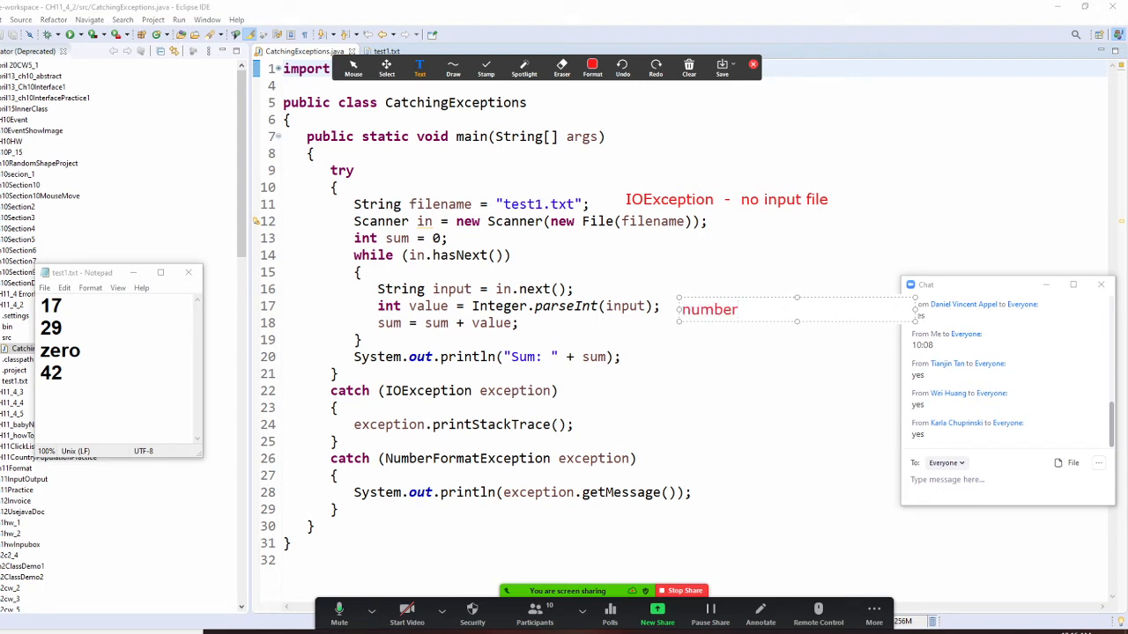
type("forma")
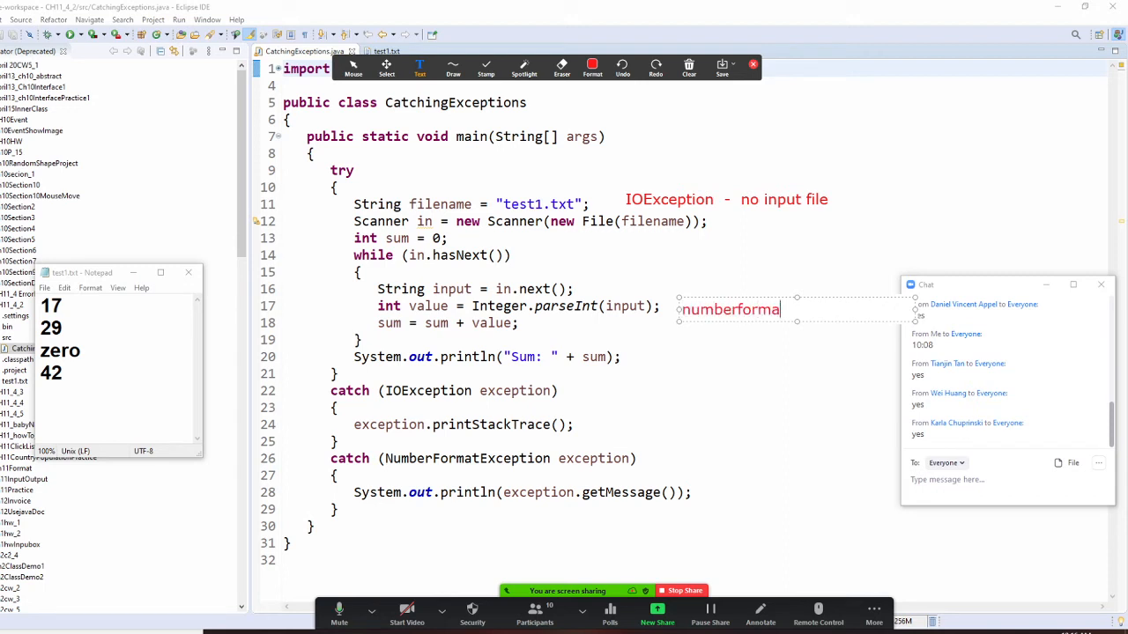
type("tExcep")
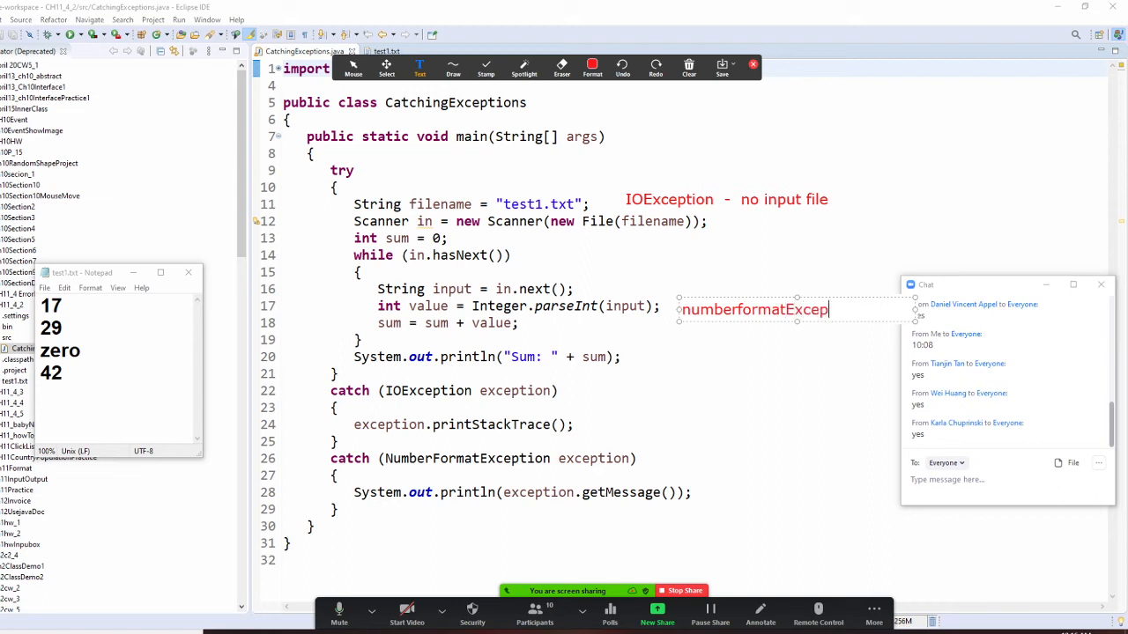
type("tion")
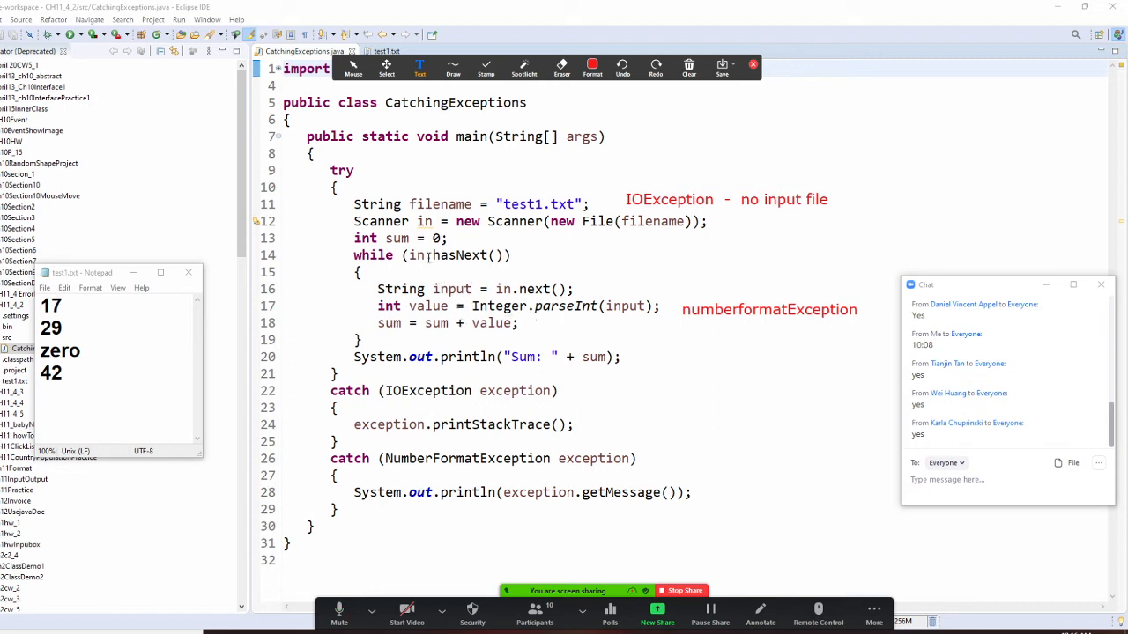
mouse_move(437, 256)
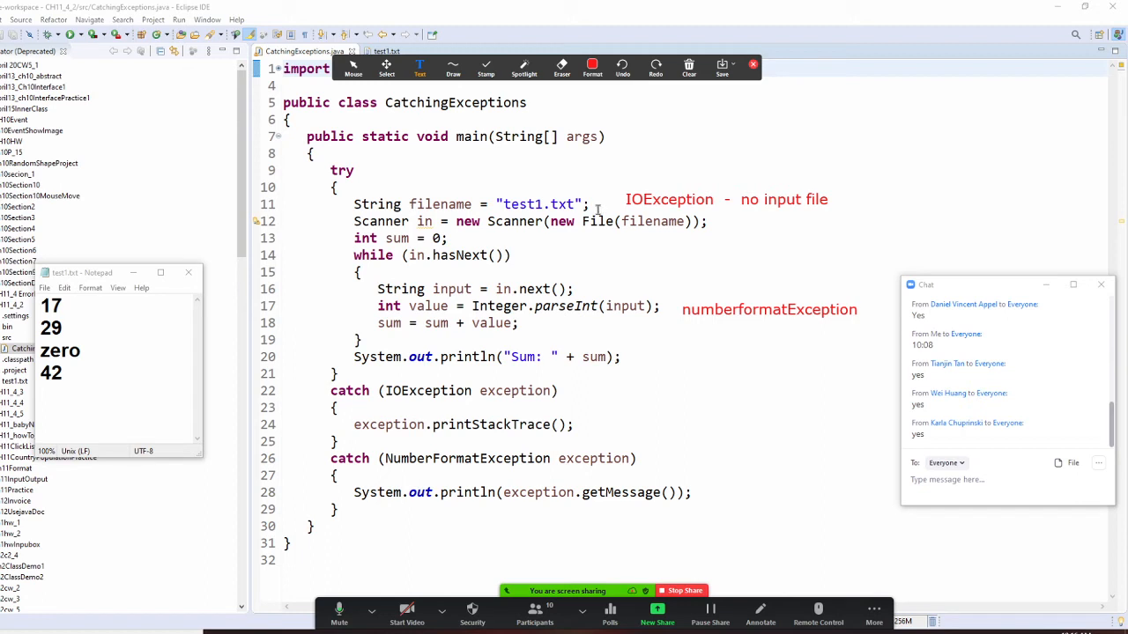
mouse_move(430, 288)
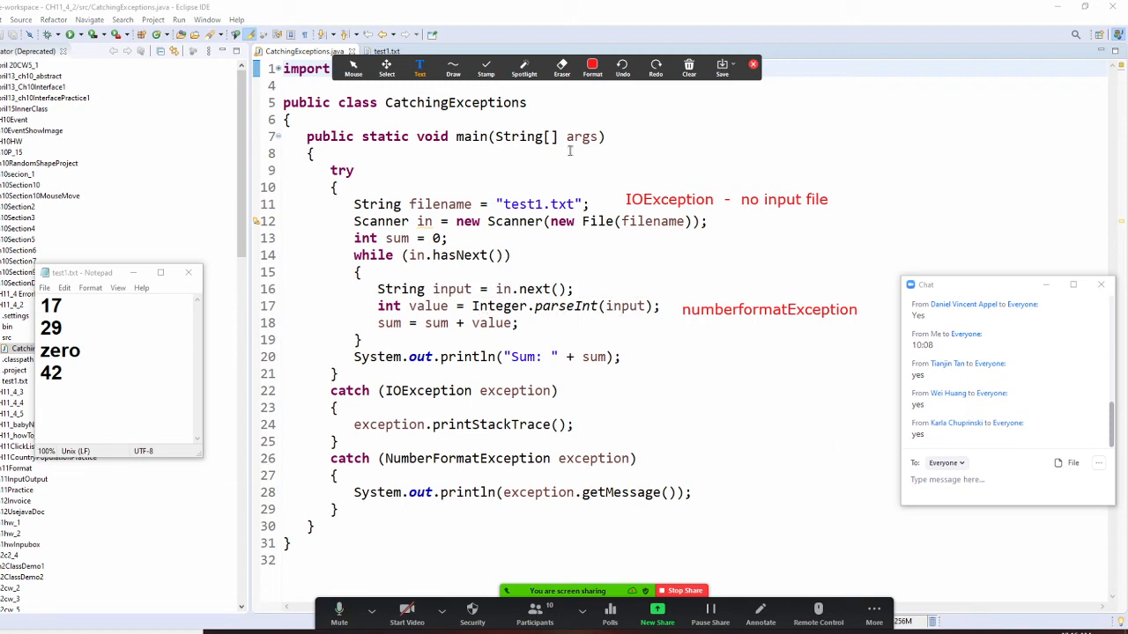
mouse_move(792, 356)
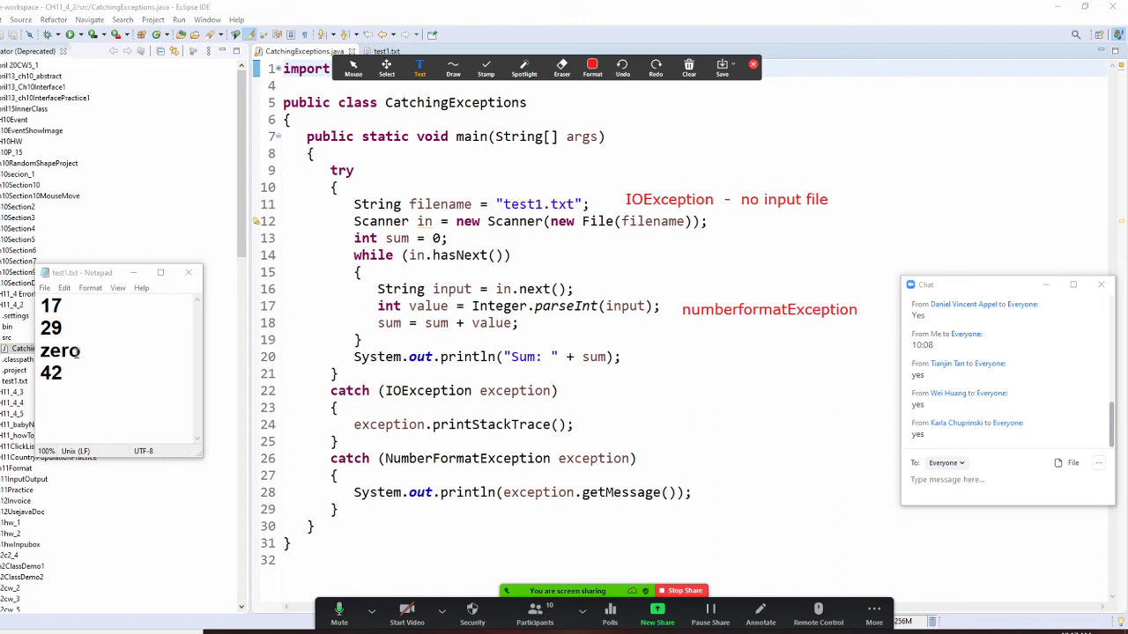
mouse_move(172, 349)
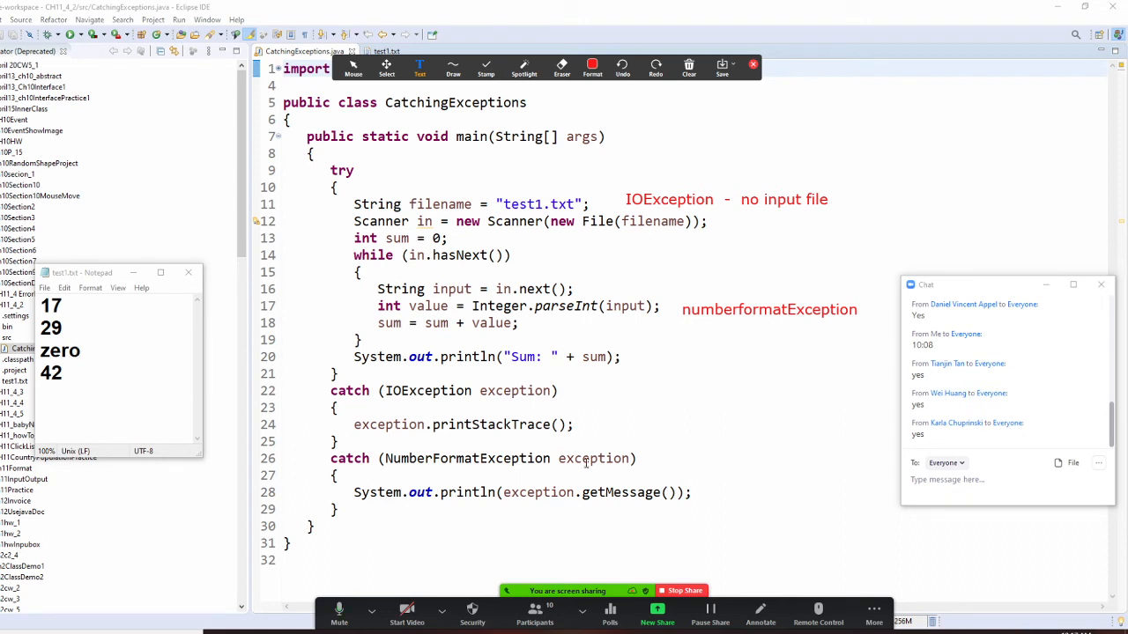
Clear the annotations and run CatchingExceptions as a Java application, printing the bad input string "zero"
left_click(689, 67)
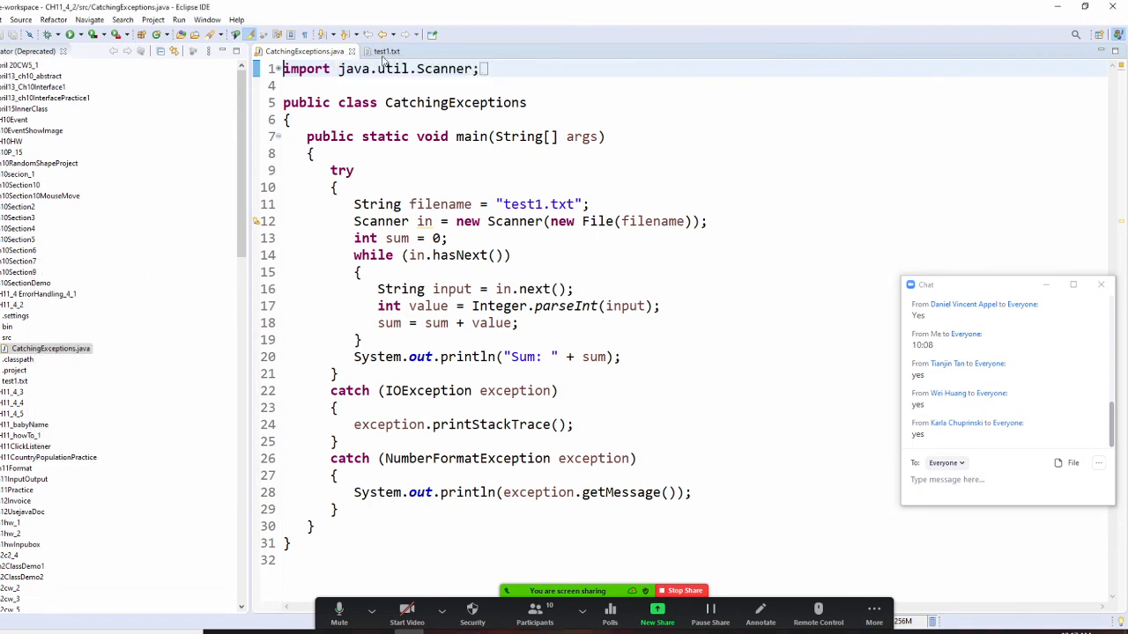
left_click(179, 19)
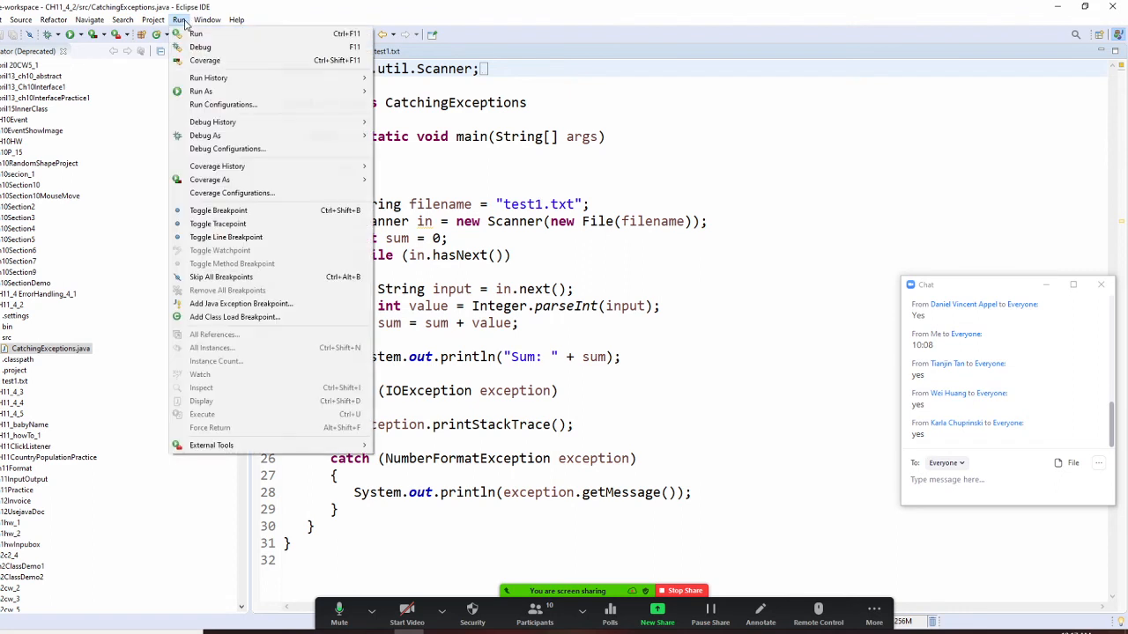
mouse_move(201, 91)
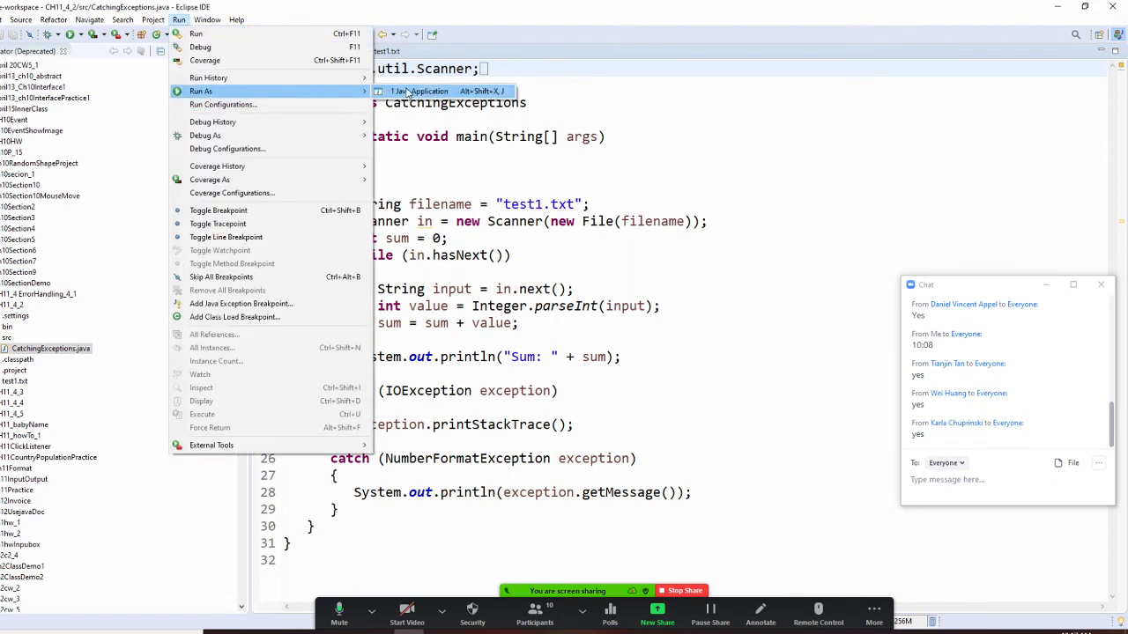
left_click(421, 92)
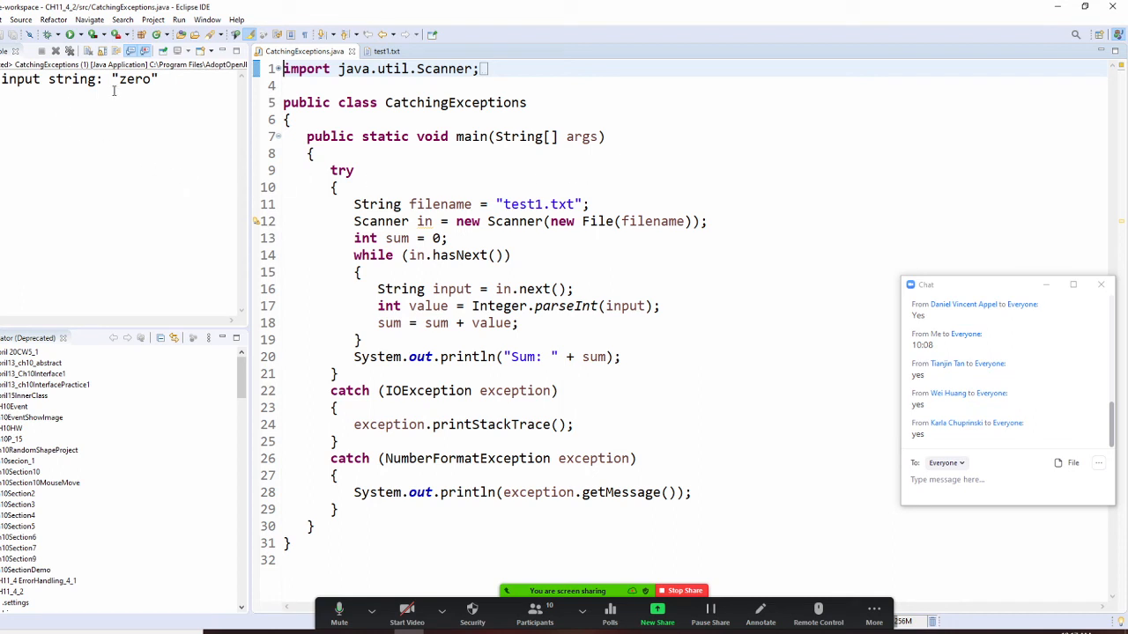
mouse_move(180, 83)
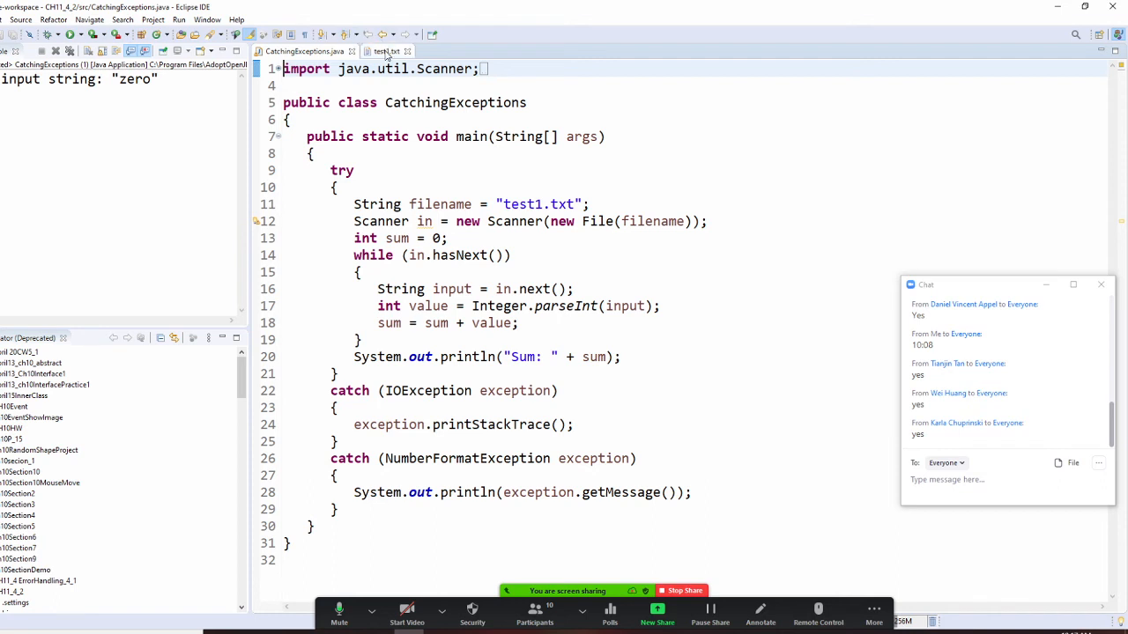
Check test1.txt's numbers and the word zero, then return to the CatchingExceptions source
left_click(387, 51)
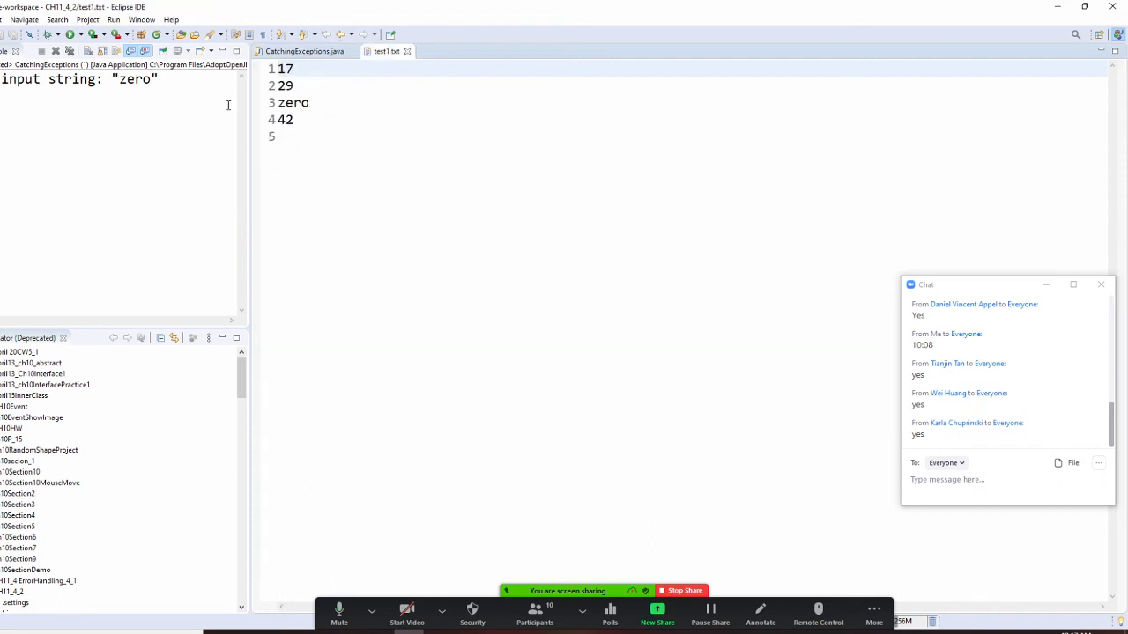
left_click(303, 51)
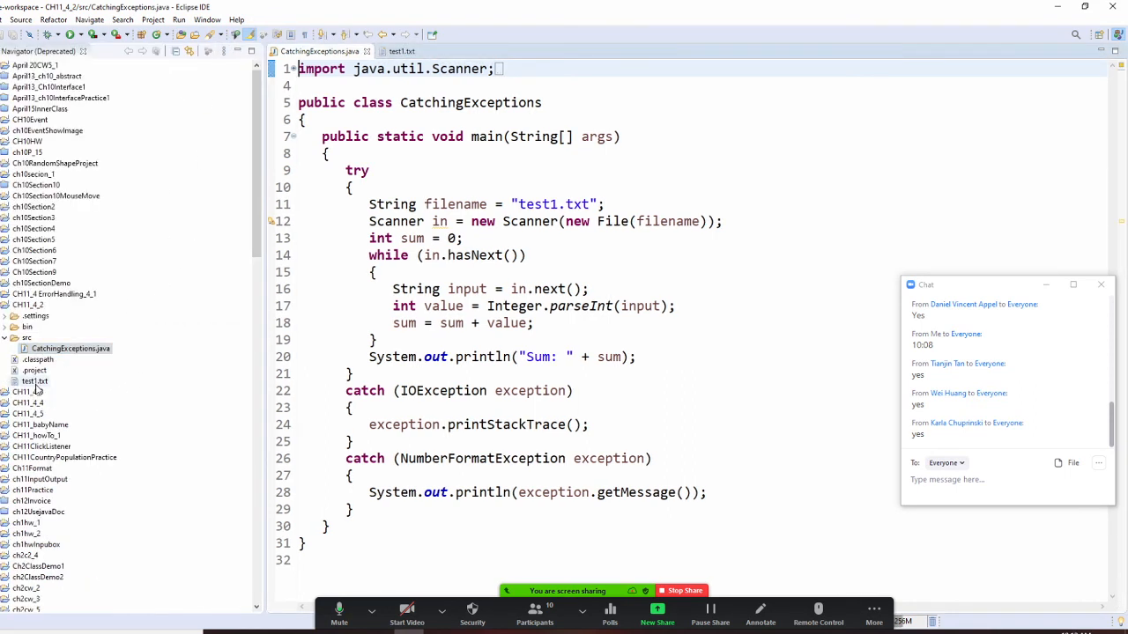
left_click(402, 51)
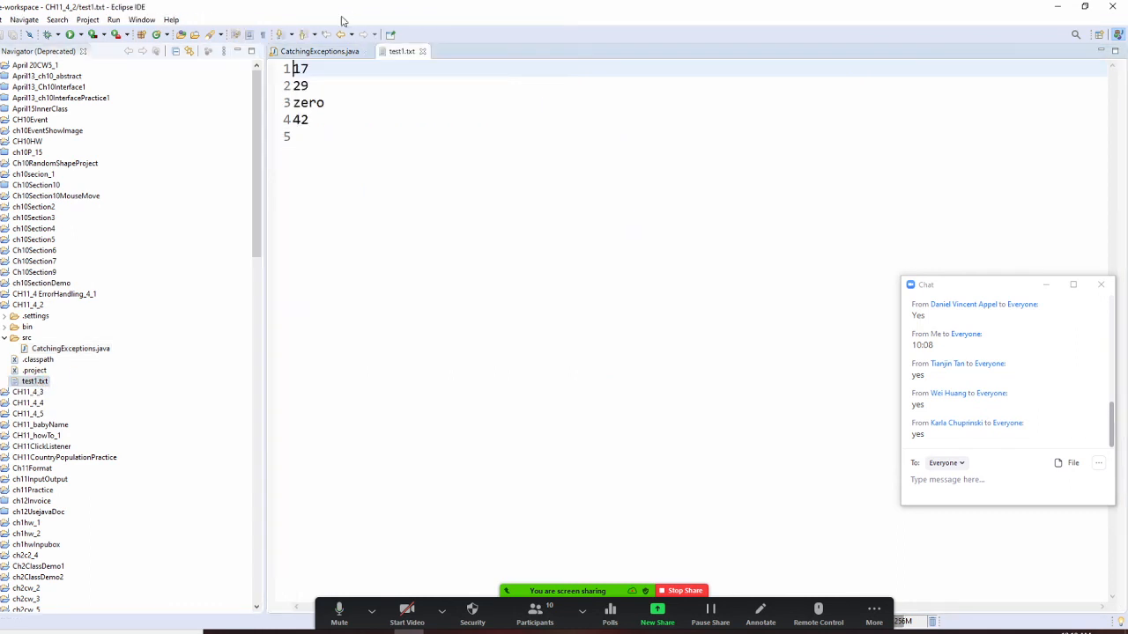
left_click(320, 51)
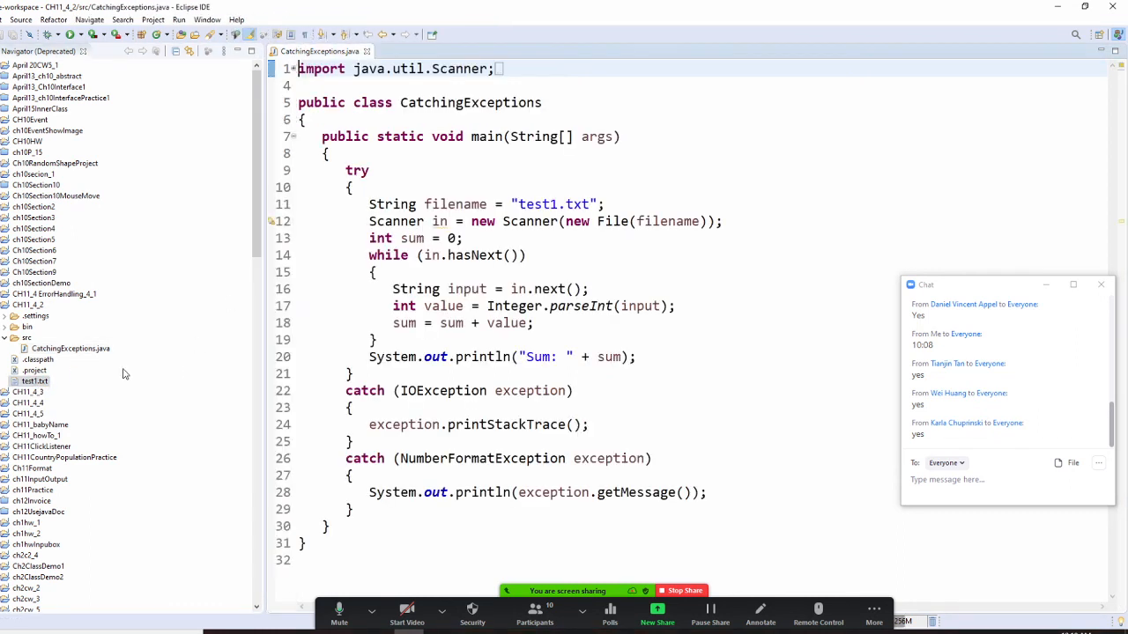
Run CatchingExceptions again as a Java application and close the meeting chat window
left_click(180, 20)
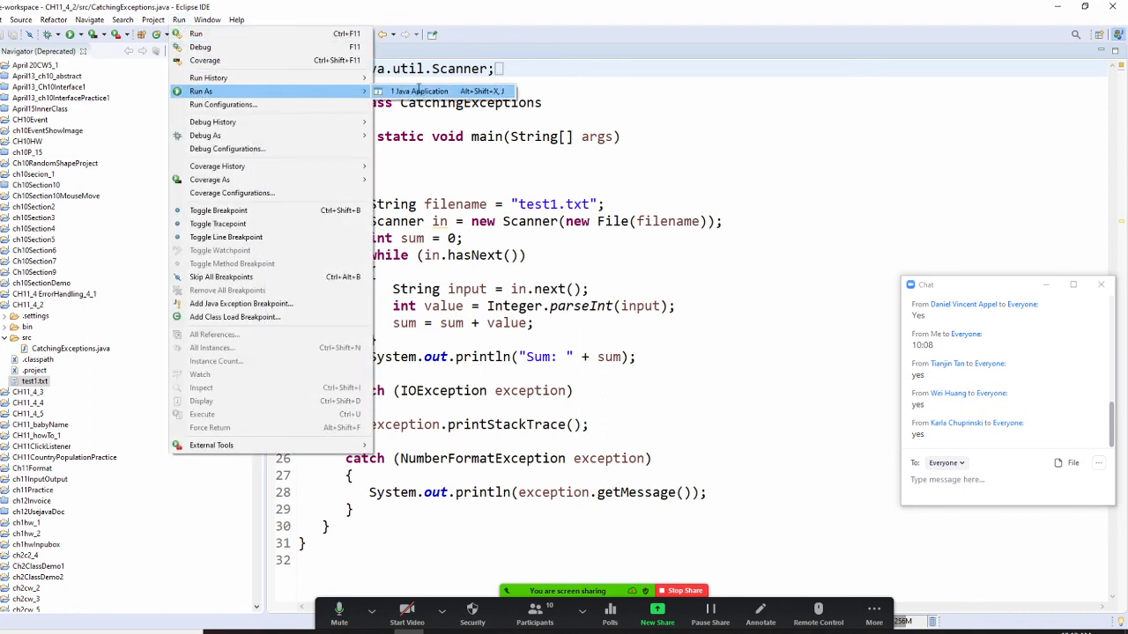
left_click(419, 92)
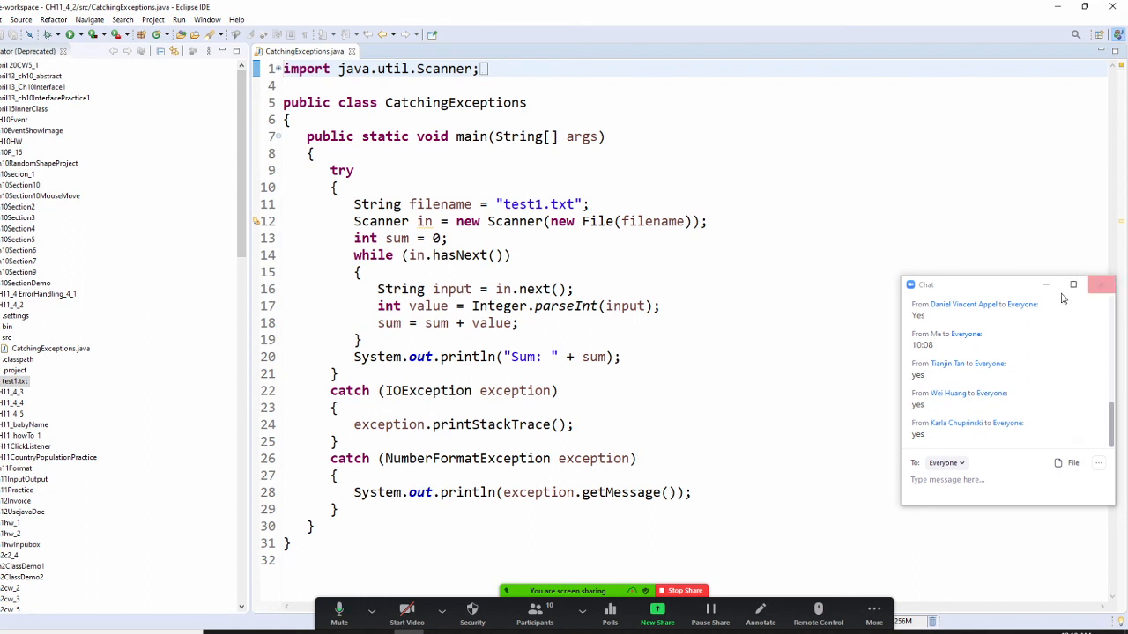
left_click(1103, 284)
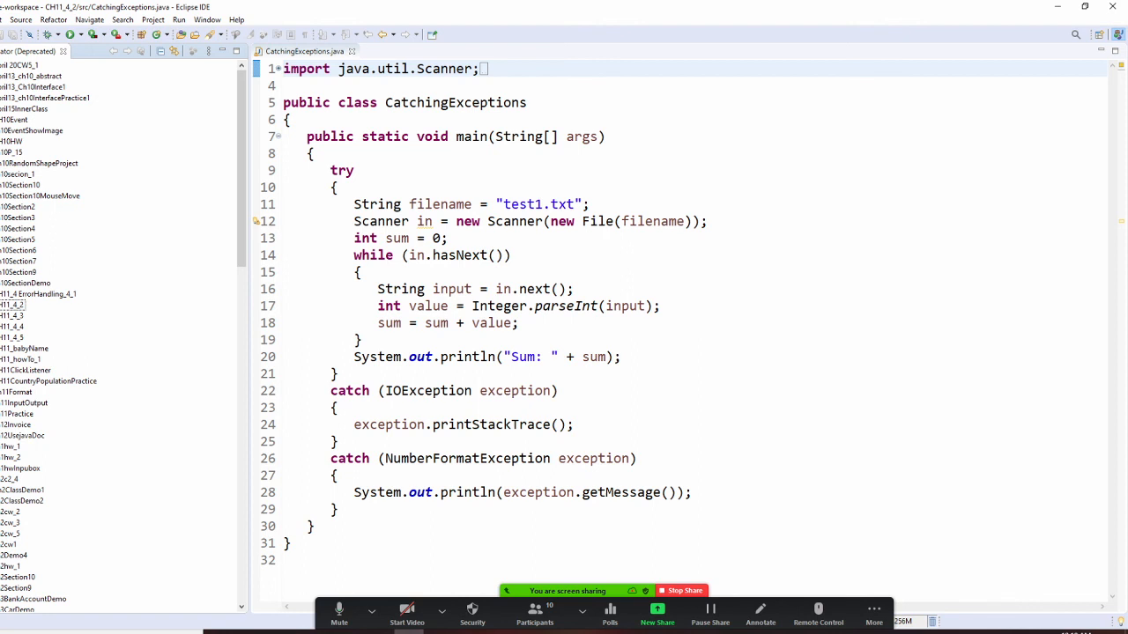
Return to the Canvas Catching Exceptions page and scroll to the try/catch code example
left_click(622, 10)
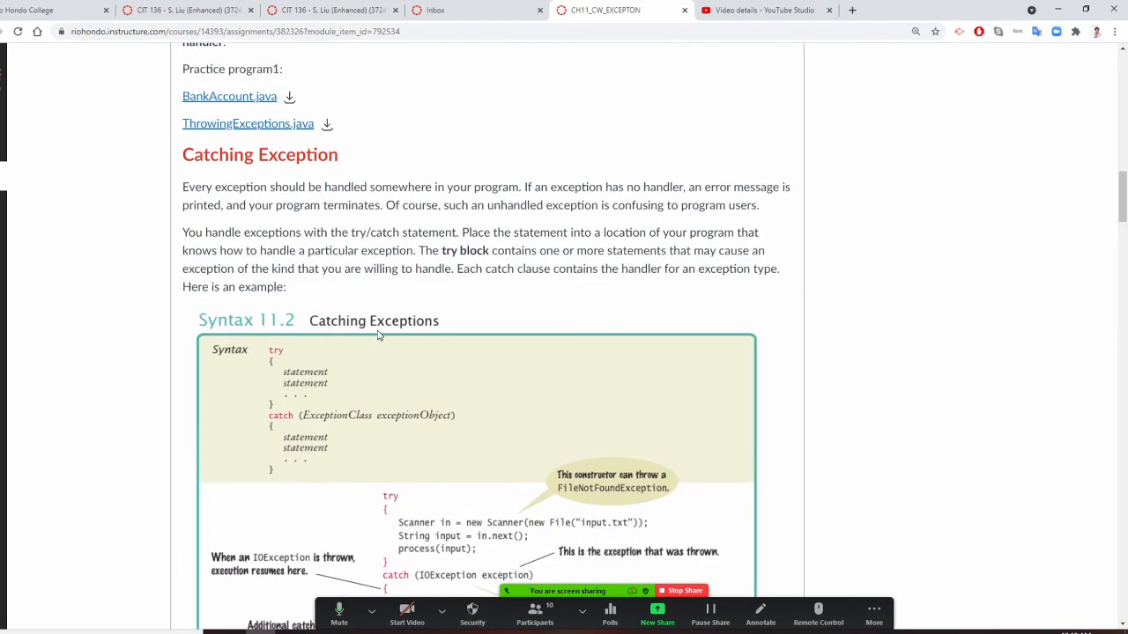
scroll("down", 3)
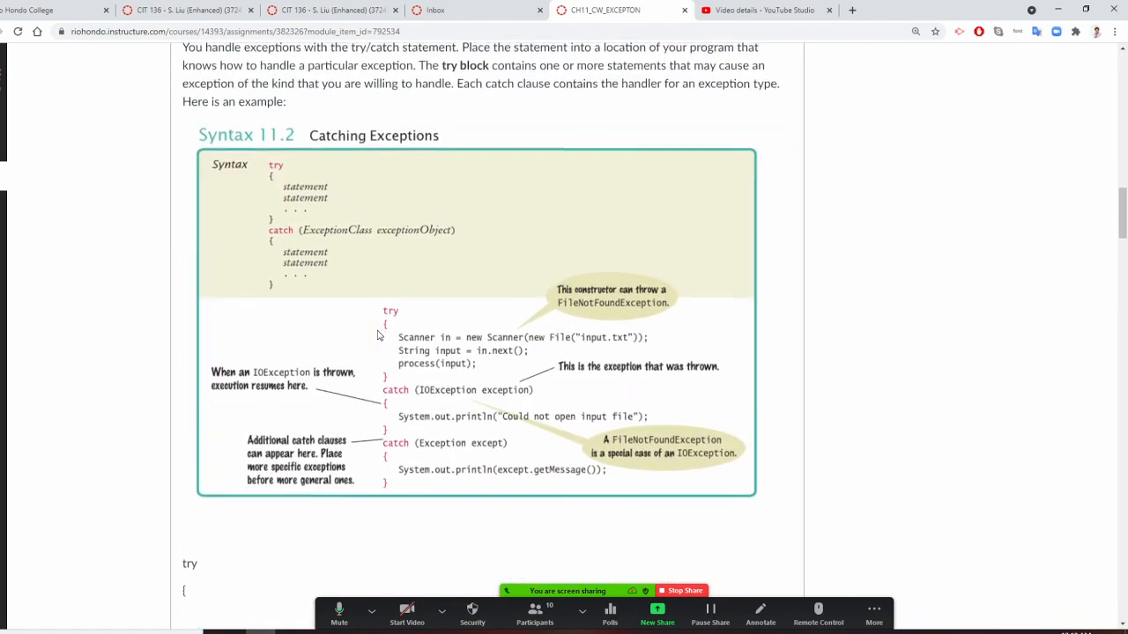
scroll("down", 3)
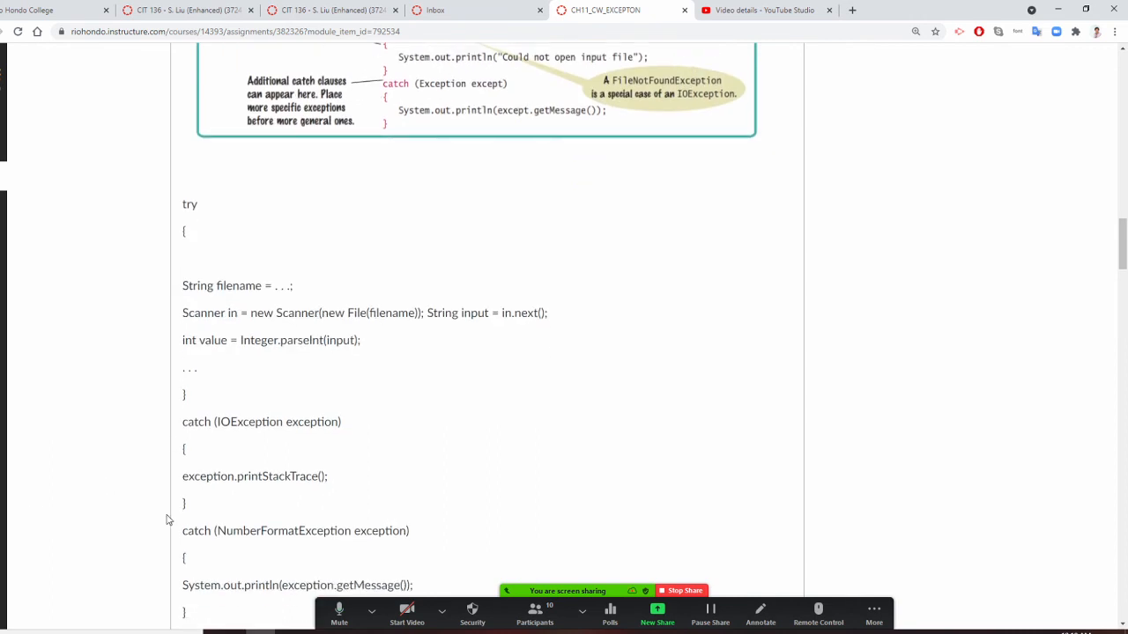